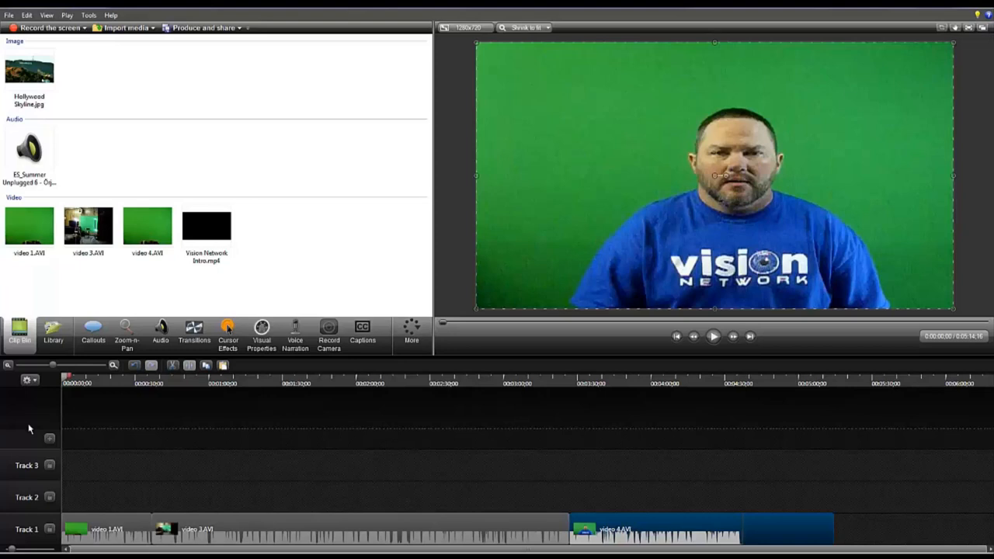
mouse_move(198, 233)
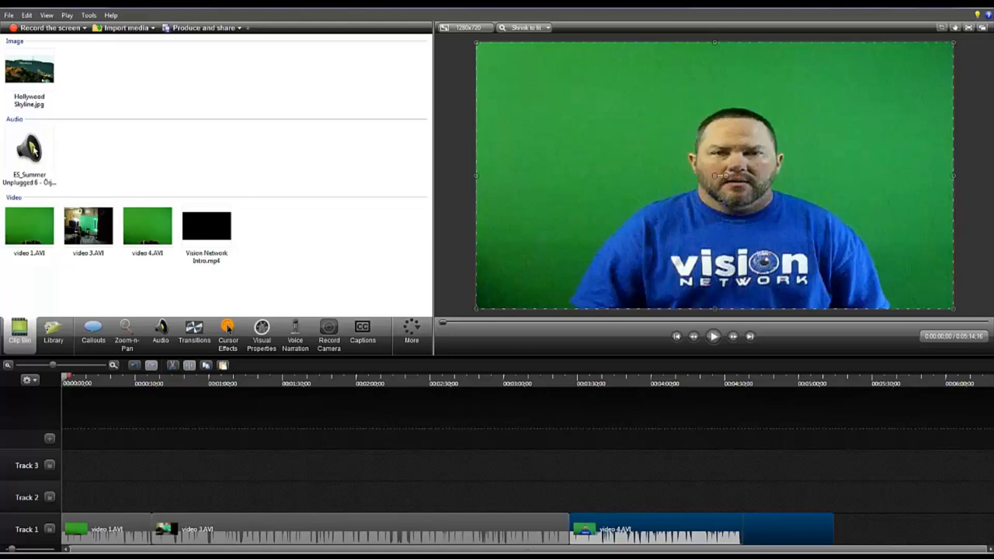
mouse_move(31, 74)
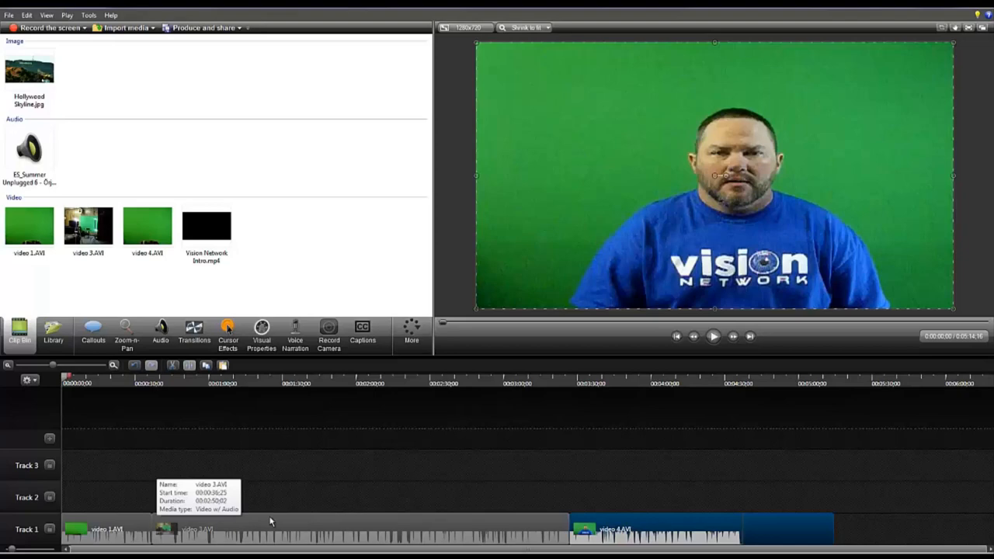
mouse_move(186, 474)
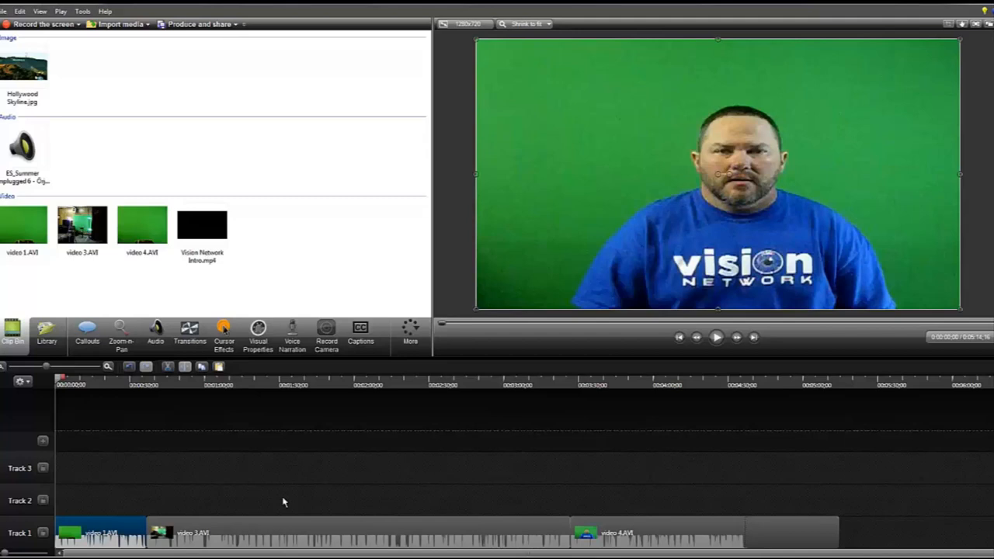
mouse_move(248, 483)
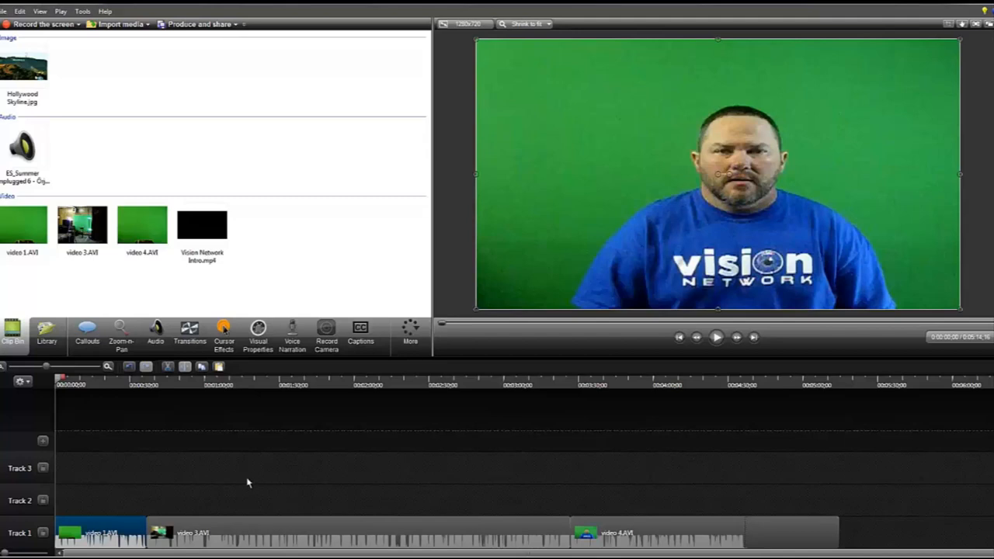
mouse_move(201, 233)
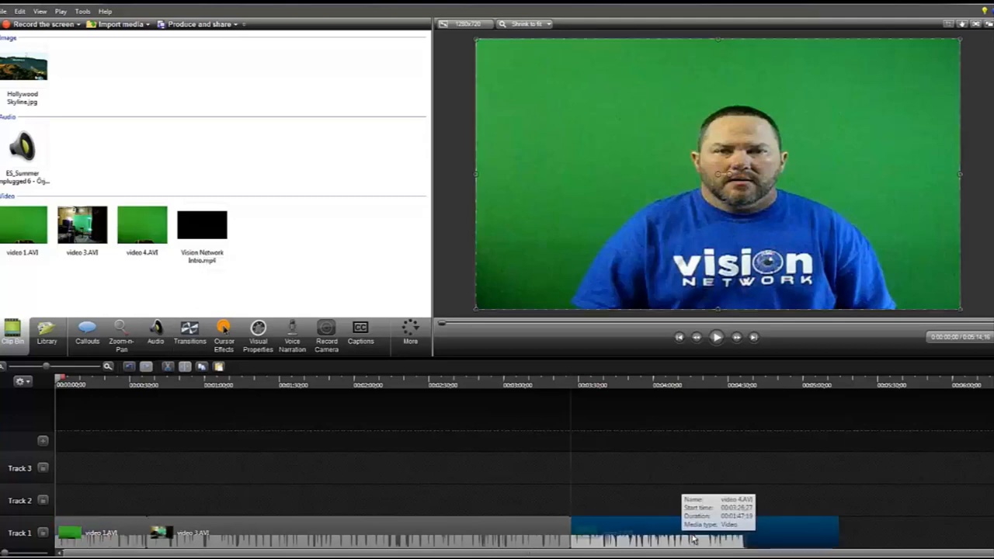
Drop Vision Network Intro.mp4 at the start of Track 1, ahead of video 1.AVI
drag(698, 531, 443, 531)
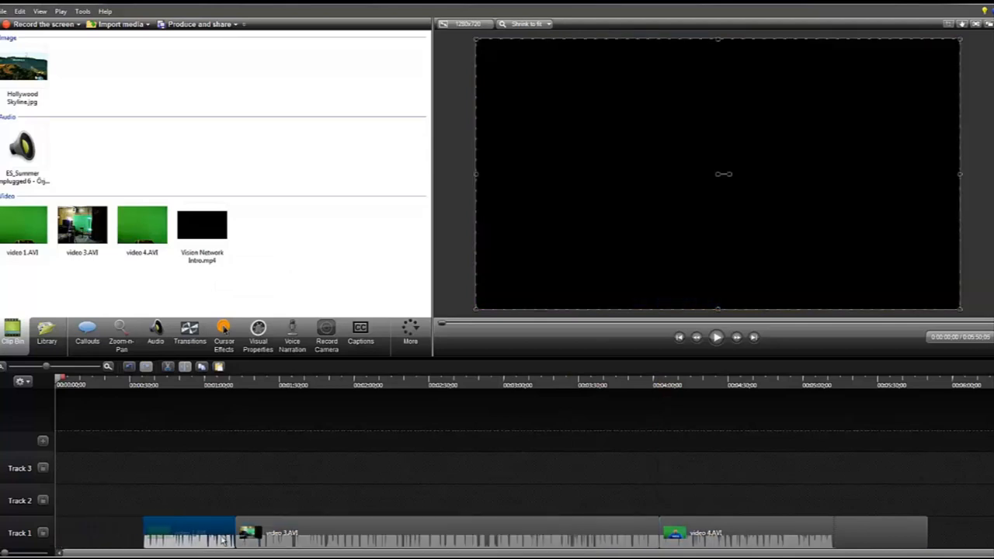
click(202, 225)
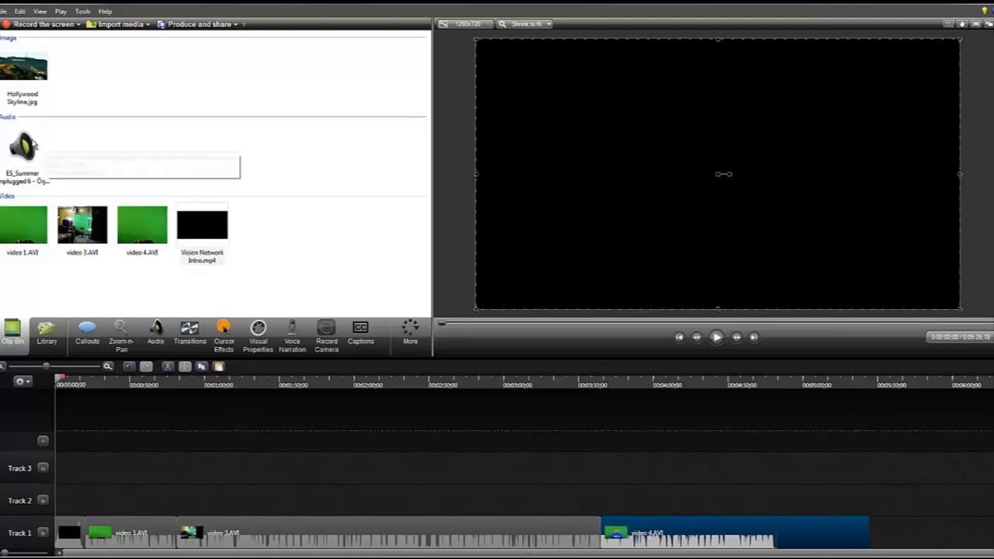
mouse_move(23, 148)
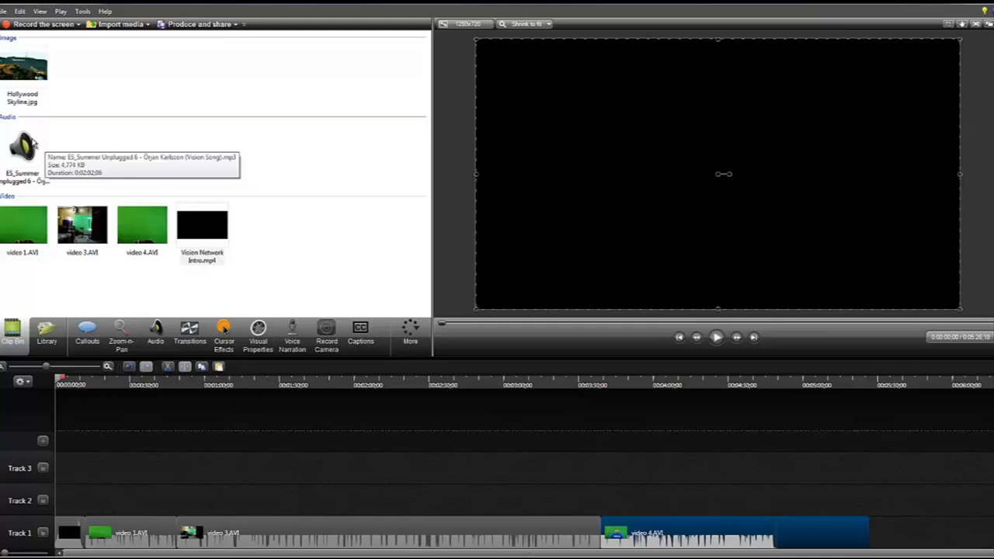
mouse_move(24, 148)
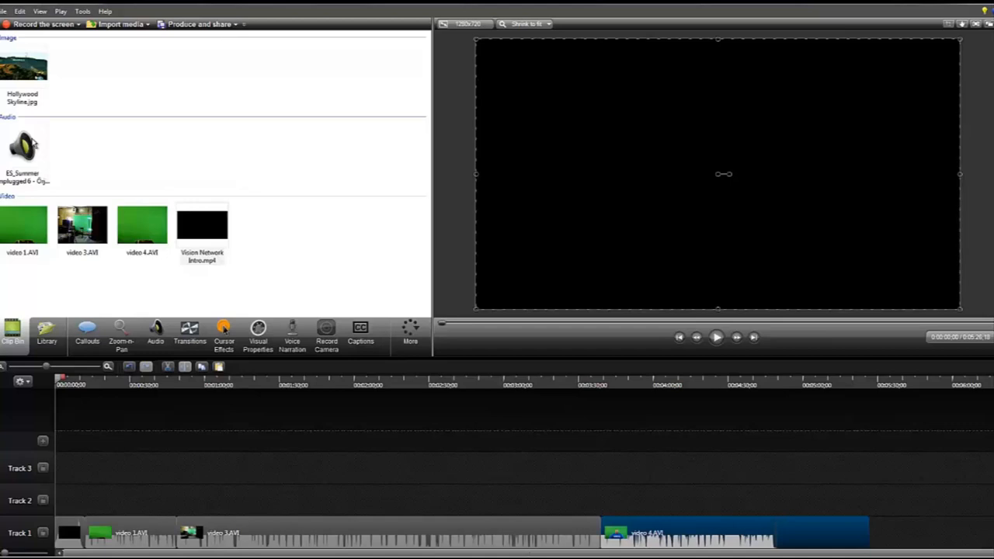
mouse_move(150, 152)
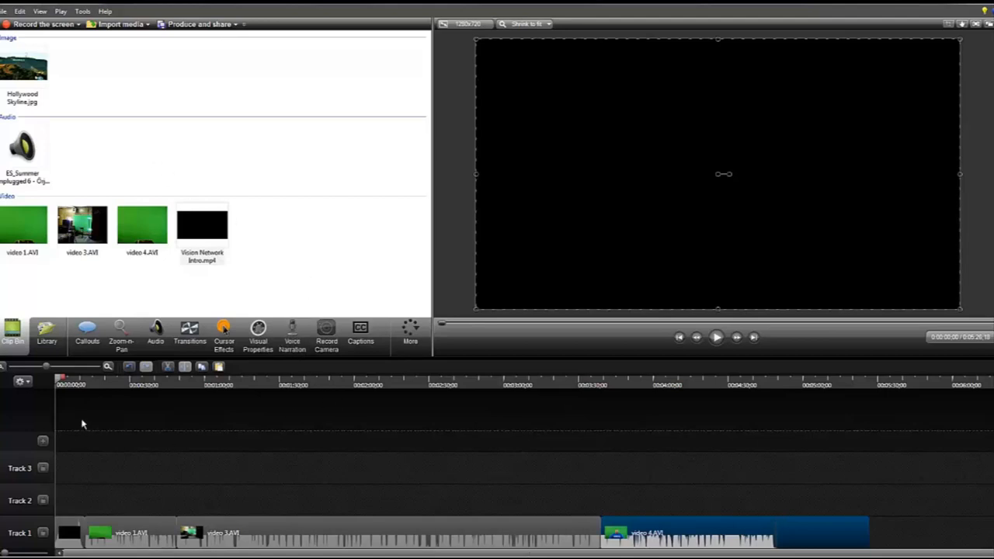
Scrub from video 1 through video 3 to the first frame of video 4
click(85, 384)
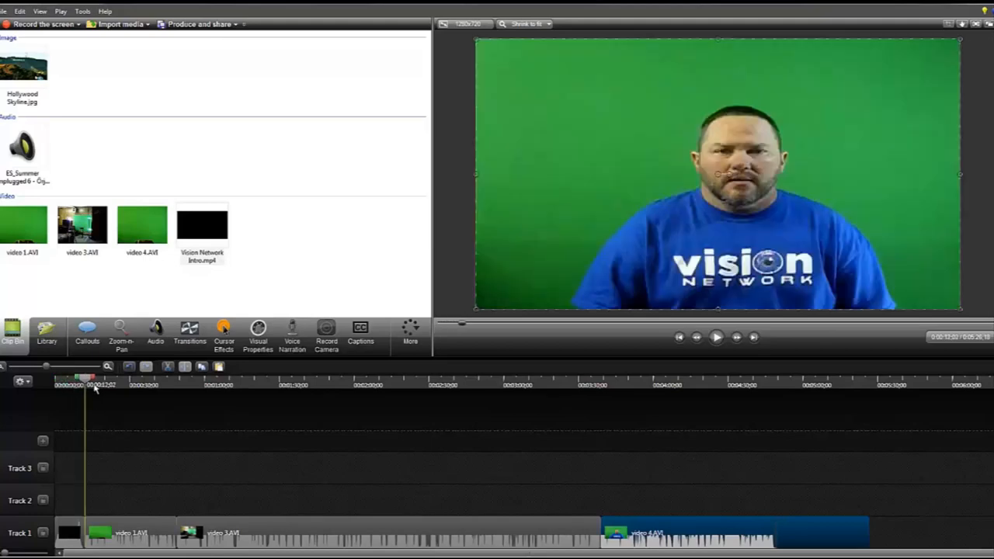
click(365, 381)
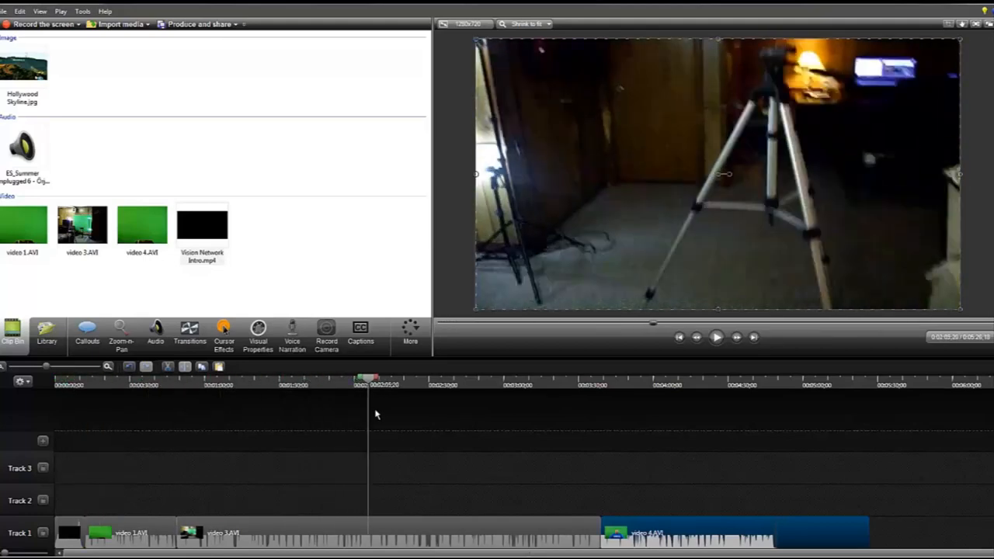
click(508, 381)
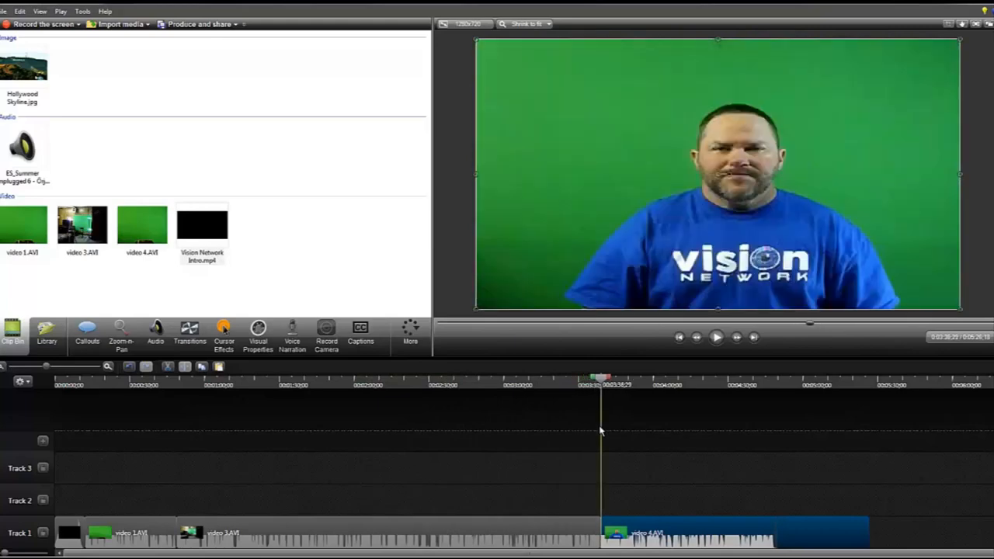
mouse_move(616, 429)
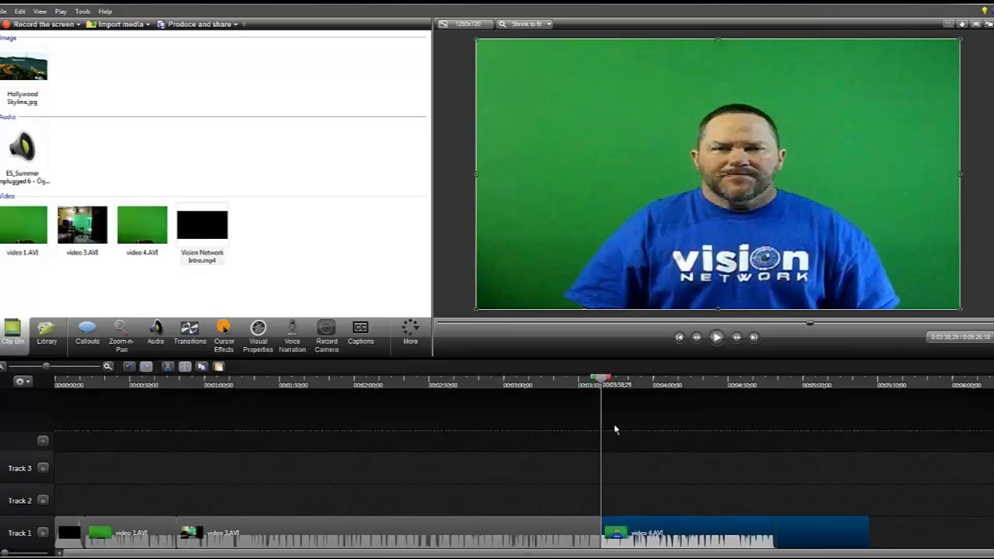
mouse_move(252, 418)
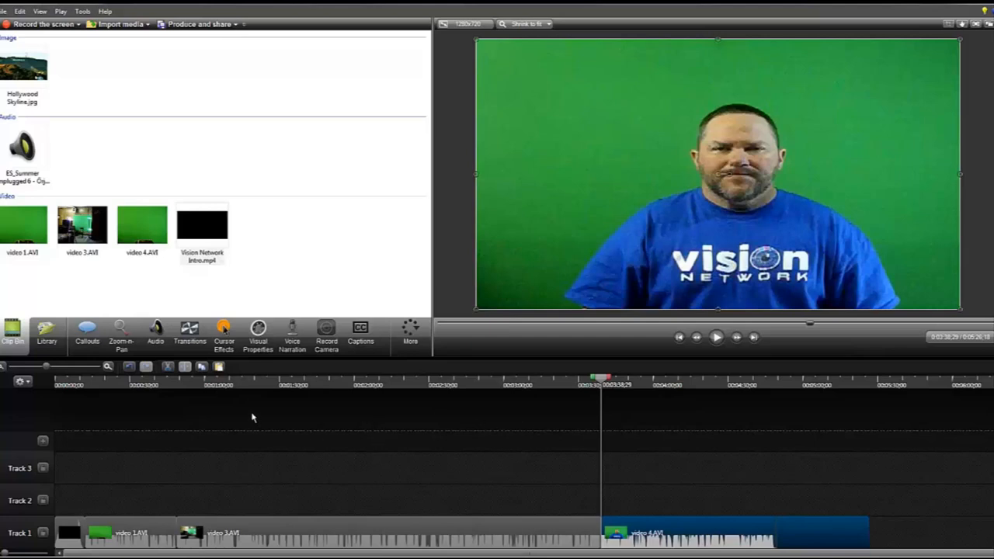
Select Hollywood Skyline.jpg in the Clip Bin for the background track
click(23, 66)
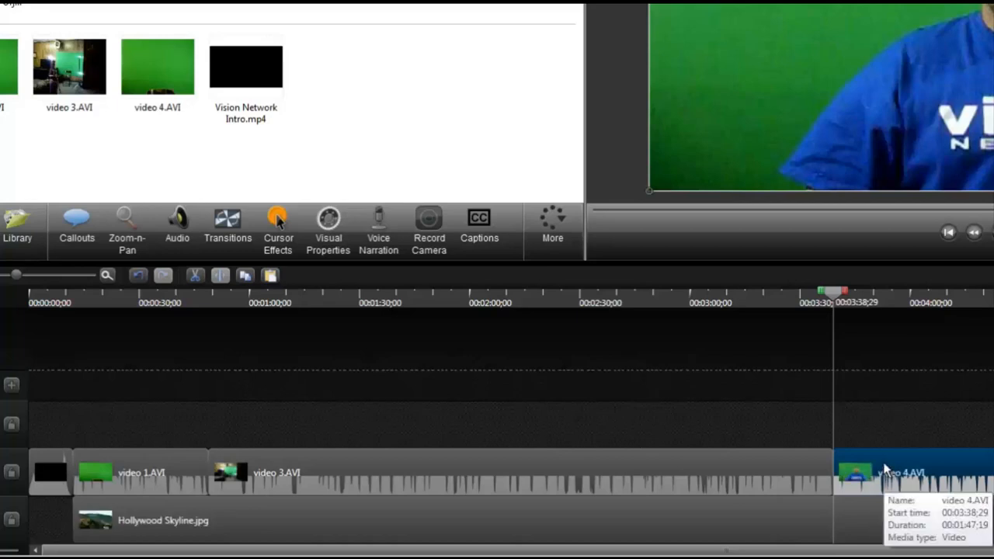
mouse_move(738, 384)
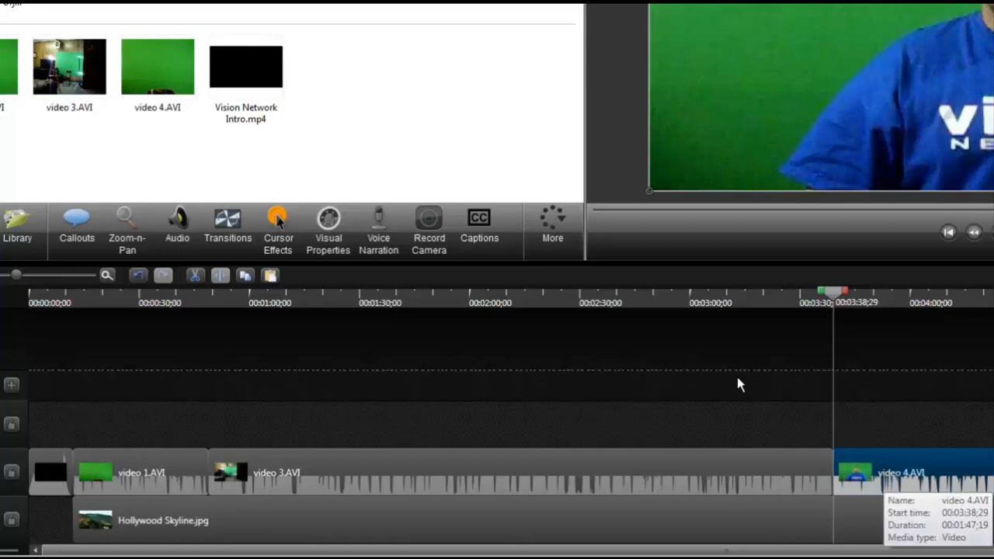
mouse_move(378, 229)
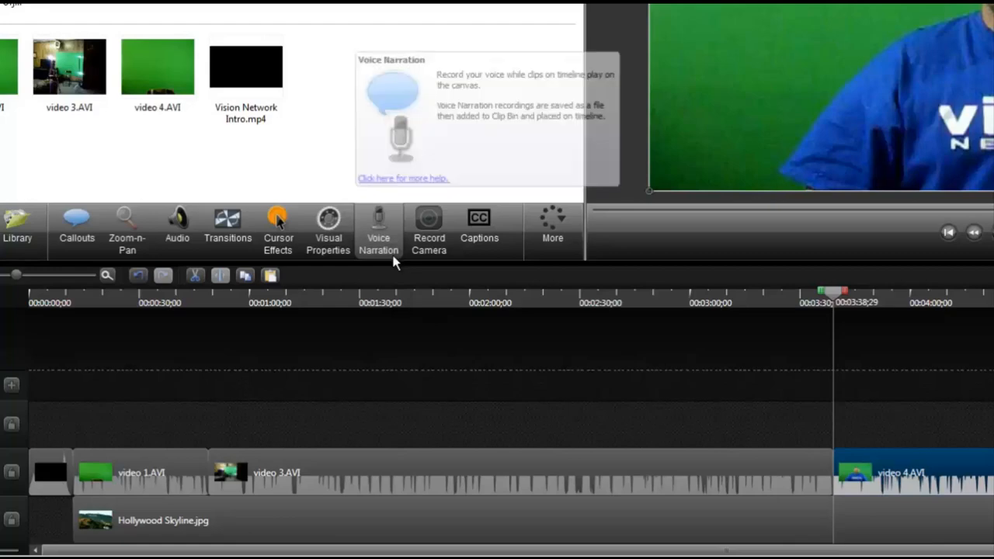
Turn on Remove a color in the clip's Visual Properties
click(328, 229)
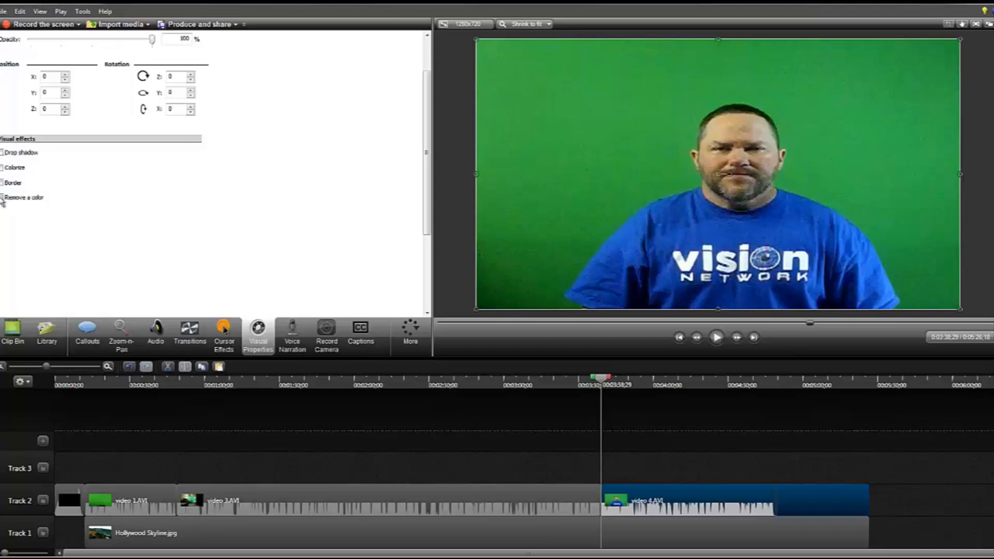
click(3, 197)
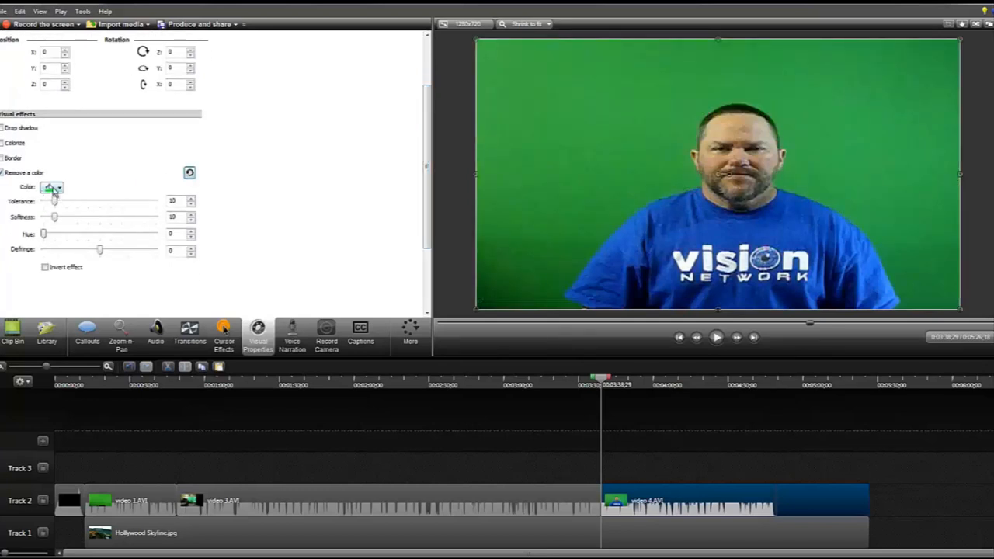
Sample the green backdrop (about R52 G168 B69) as the colour to remove
click(57, 187)
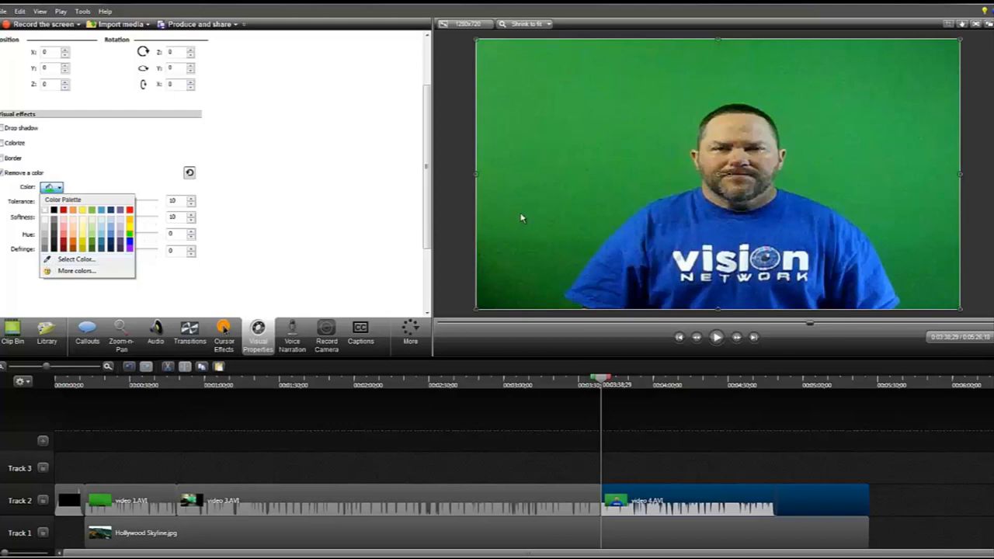
mouse_move(510, 276)
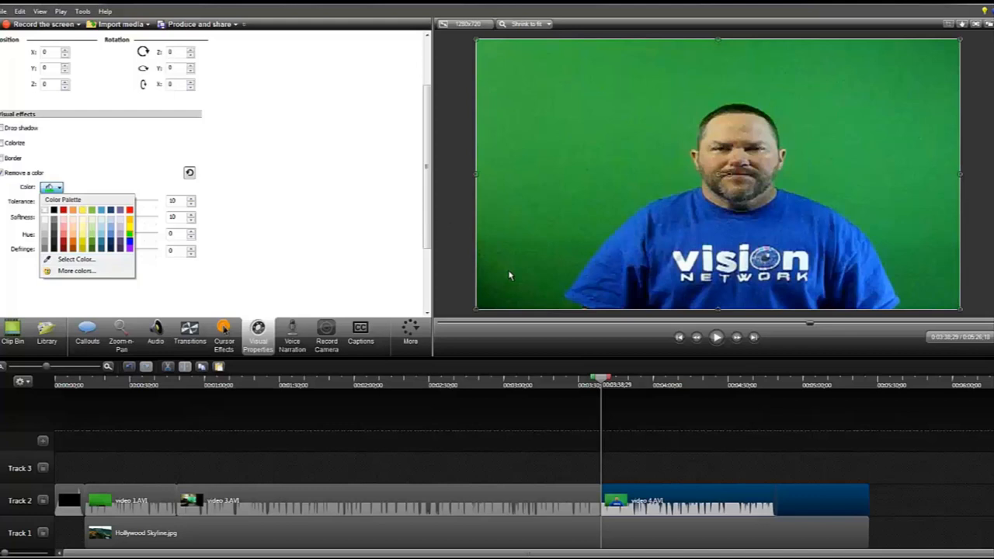
mouse_move(718, 75)
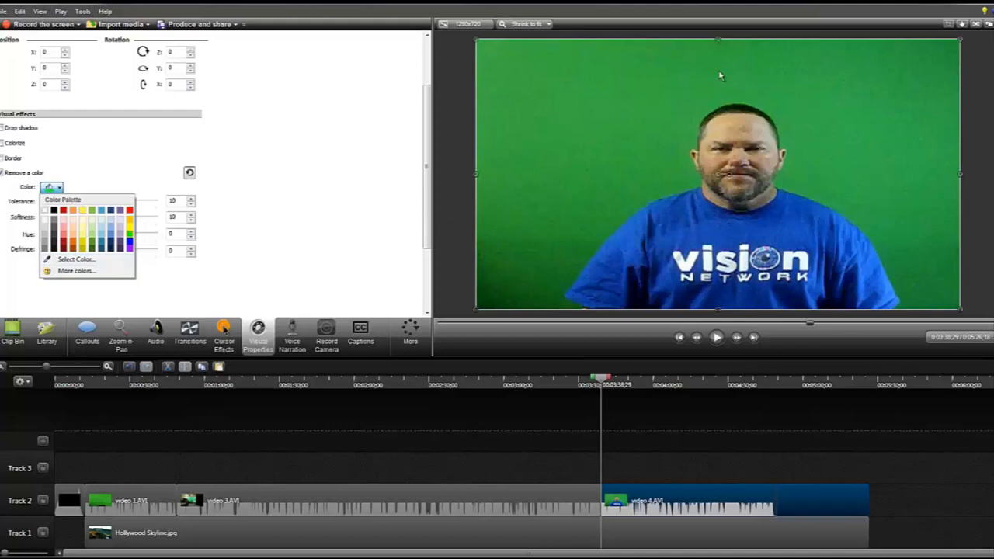
mouse_move(953, 154)
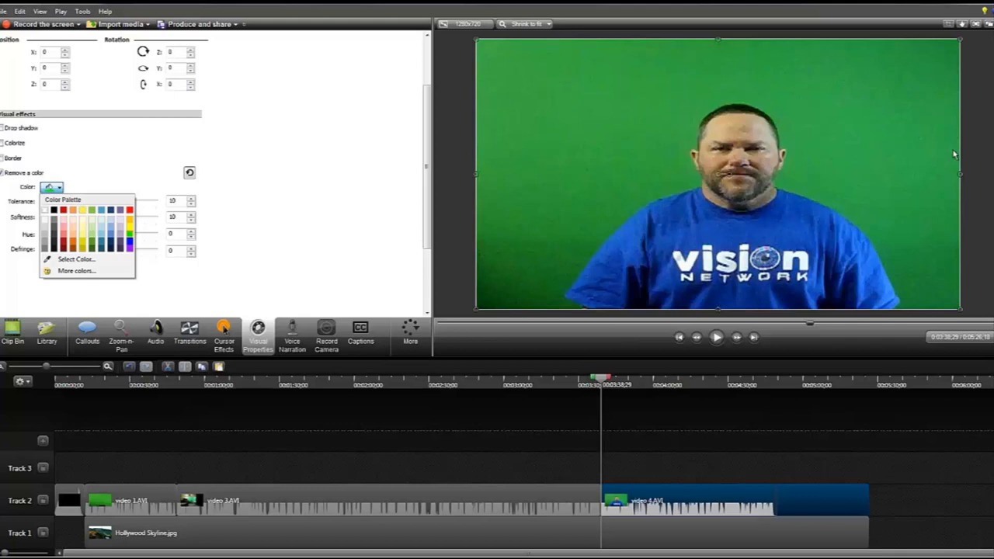
mouse_move(935, 282)
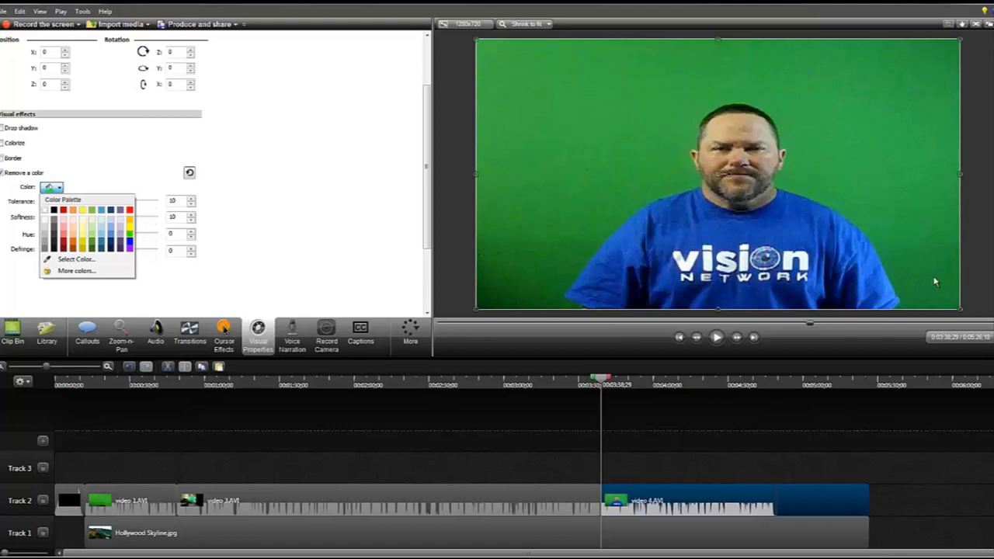
mouse_move(517, 253)
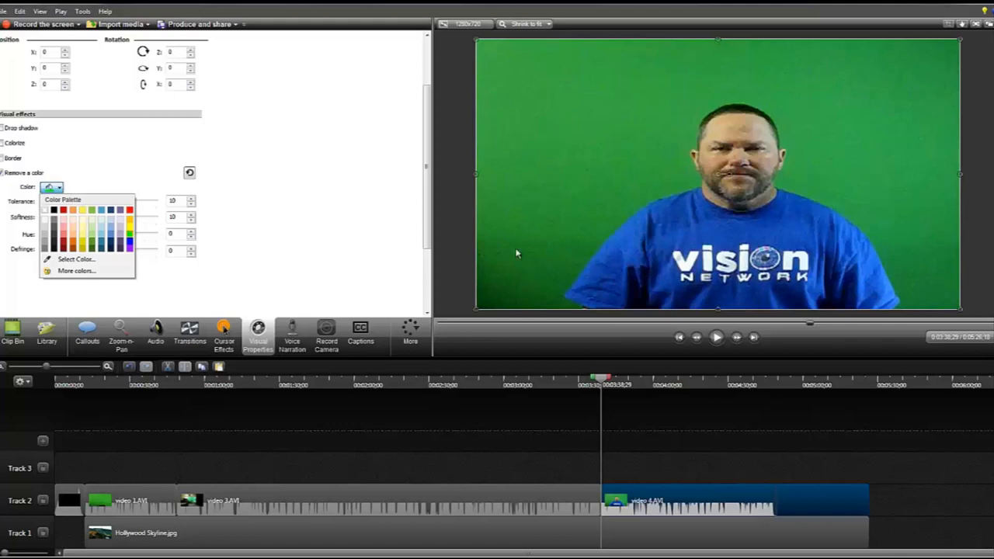
click(75, 258)
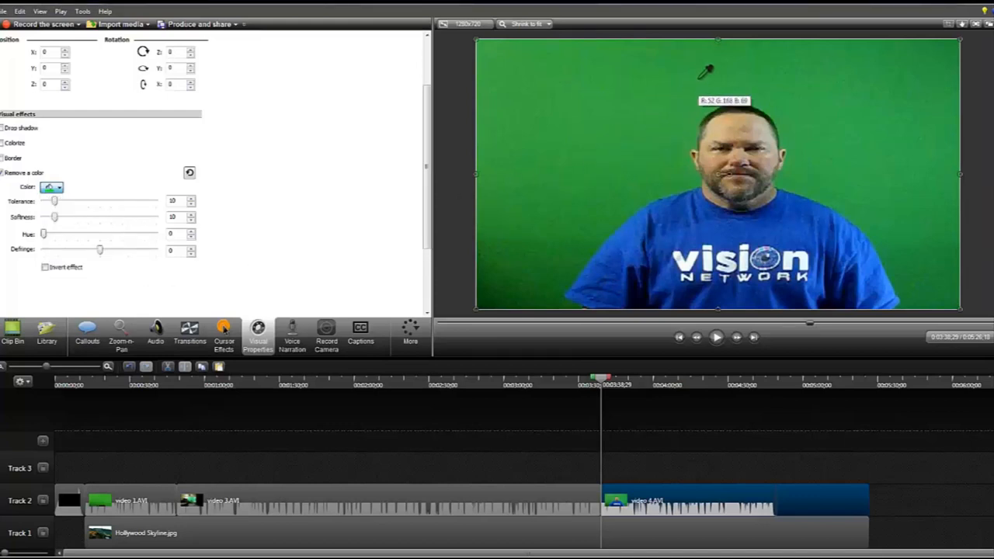
mouse_move(660, 90)
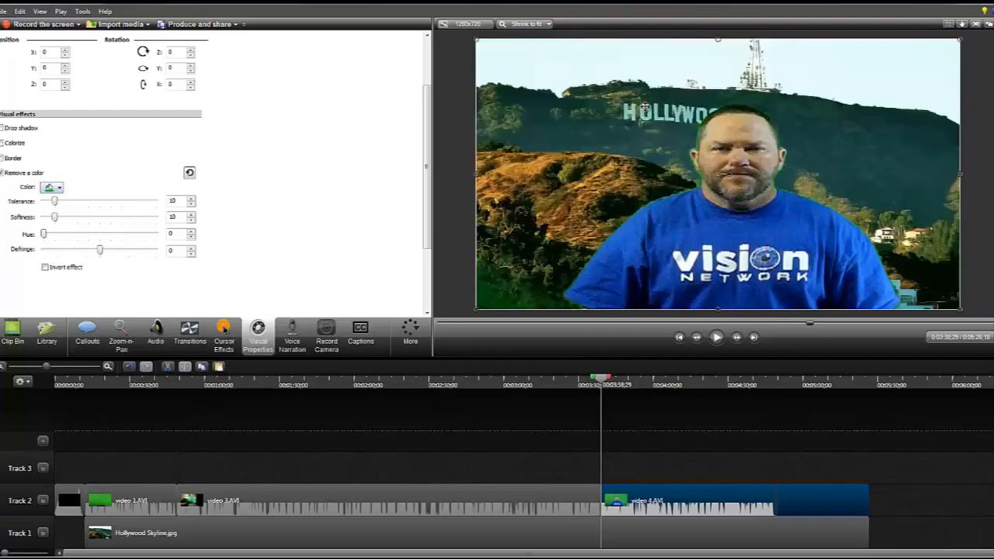
mouse_move(579, 165)
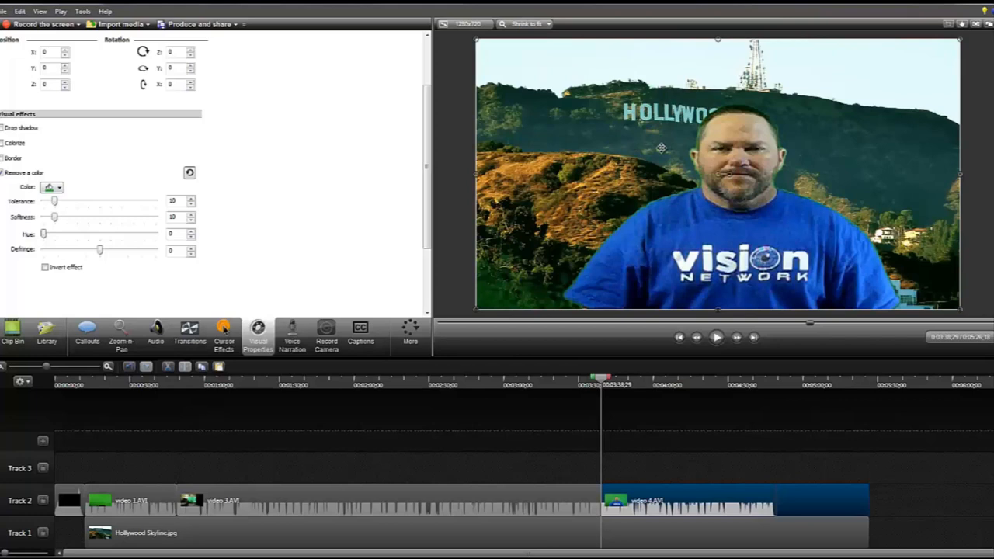
mouse_move(80, 210)
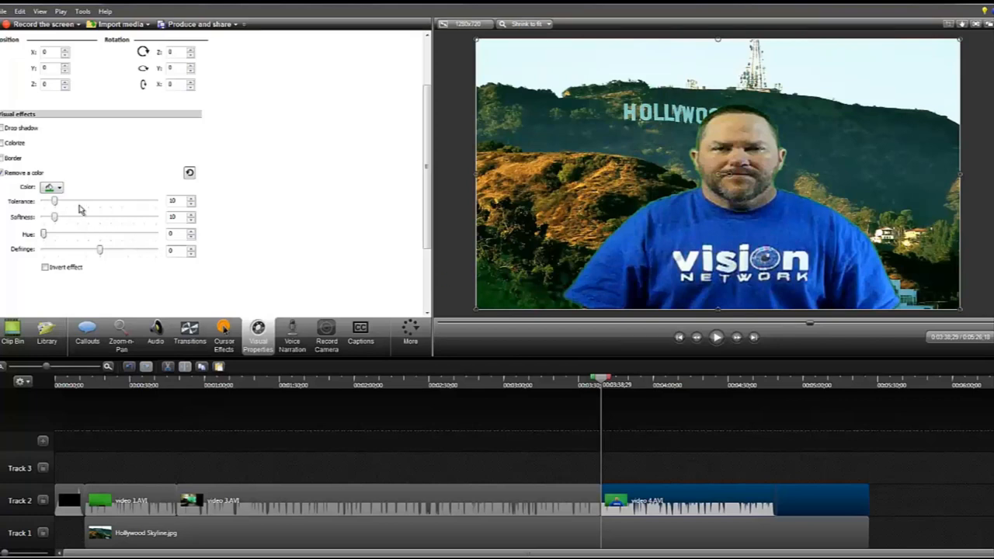
Adjust the colour-removal tolerance until it settles at 23
drag(54, 200, 51, 200)
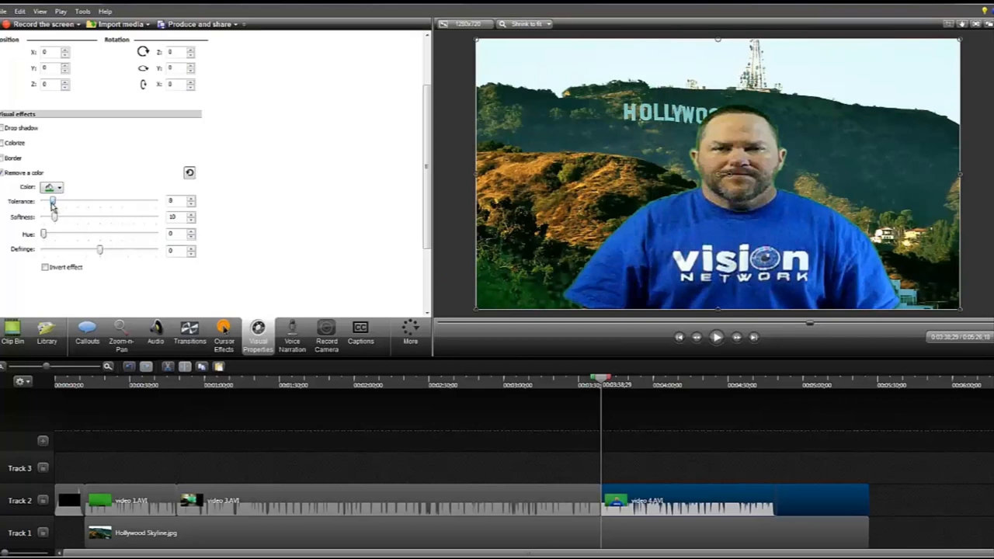
drag(53, 200, 89, 200)
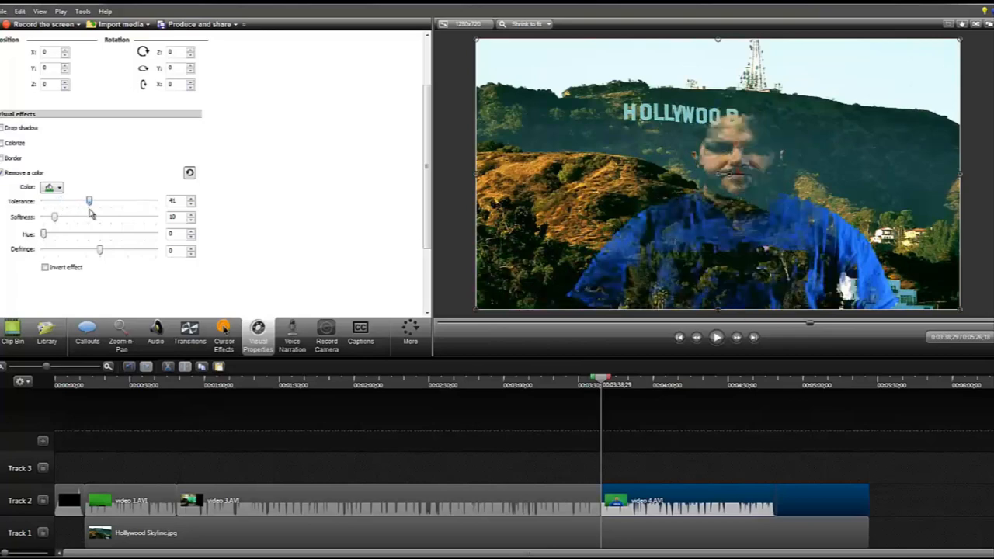
drag(90, 200, 88, 200)
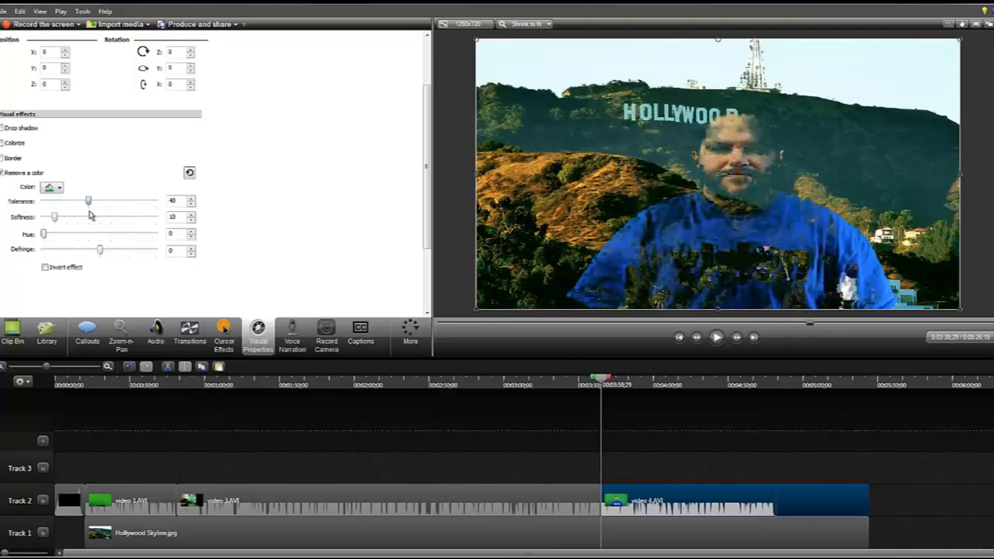
drag(89, 201, 63, 200)
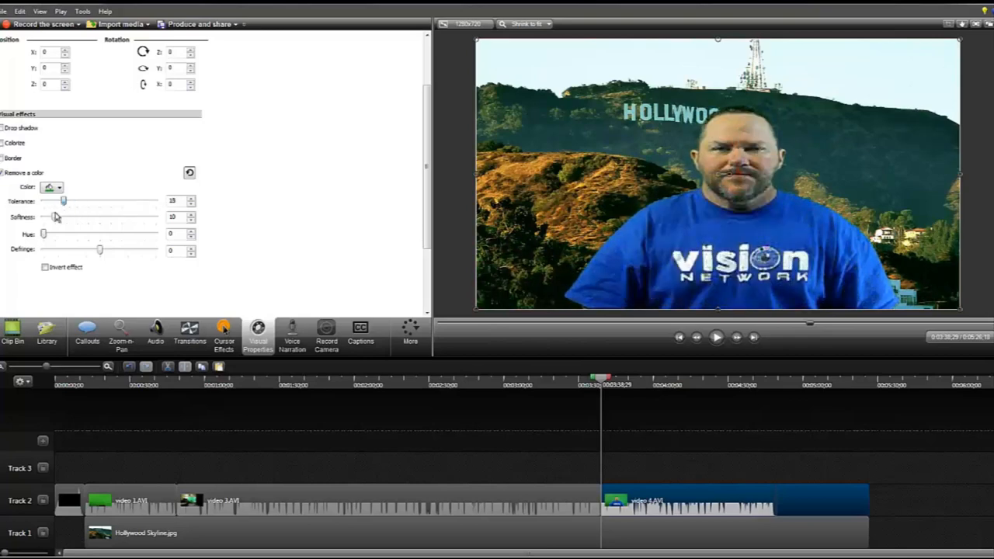
drag(63, 200, 53, 201)
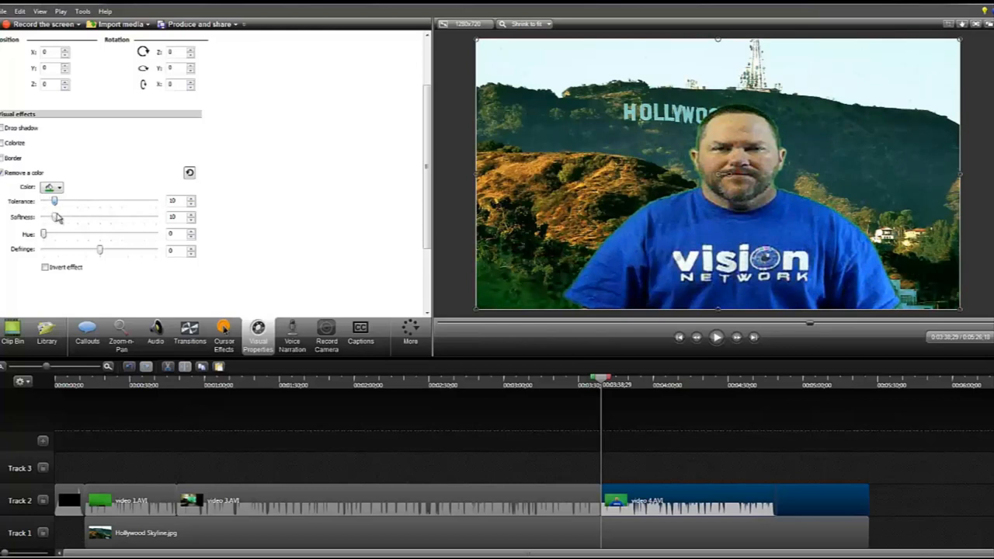
drag(53, 201, 68, 201)
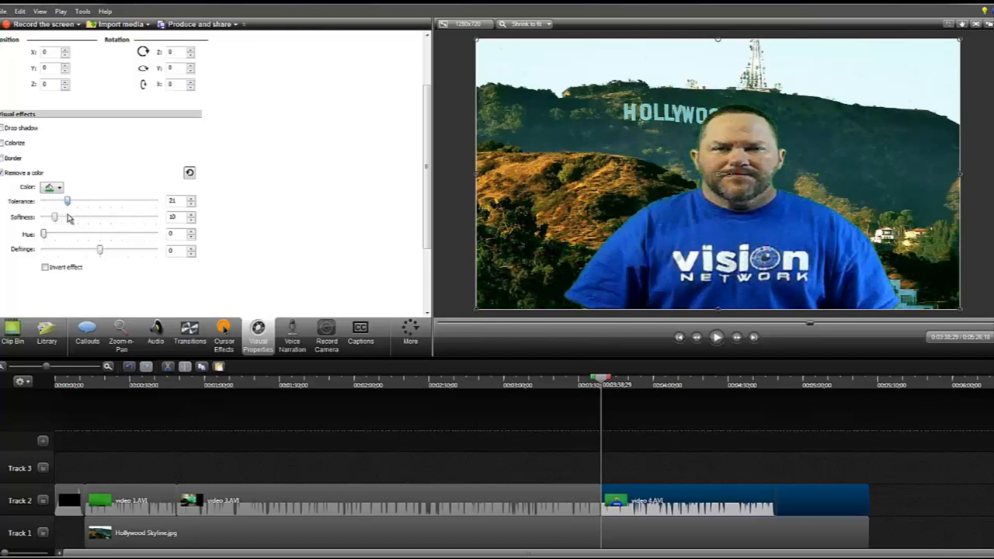
drag(66, 201, 68, 201)
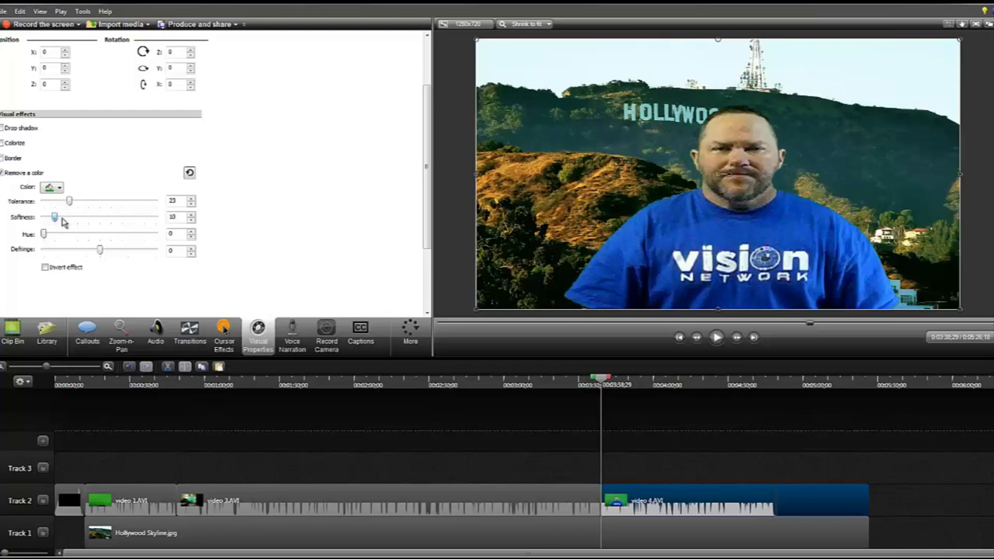
Reduce the softness step by step down to 3
drag(55, 217, 82, 217)
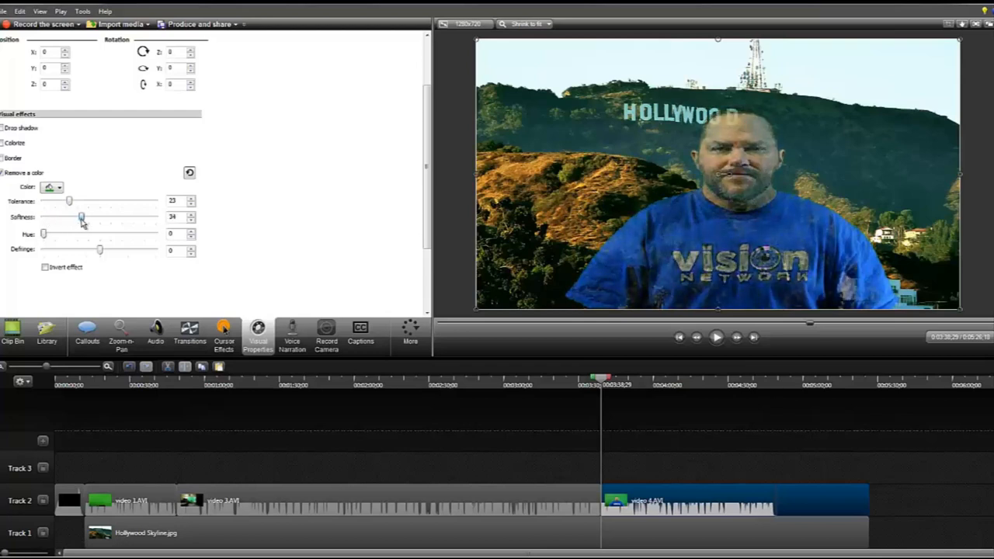
drag(81, 217, 61, 218)
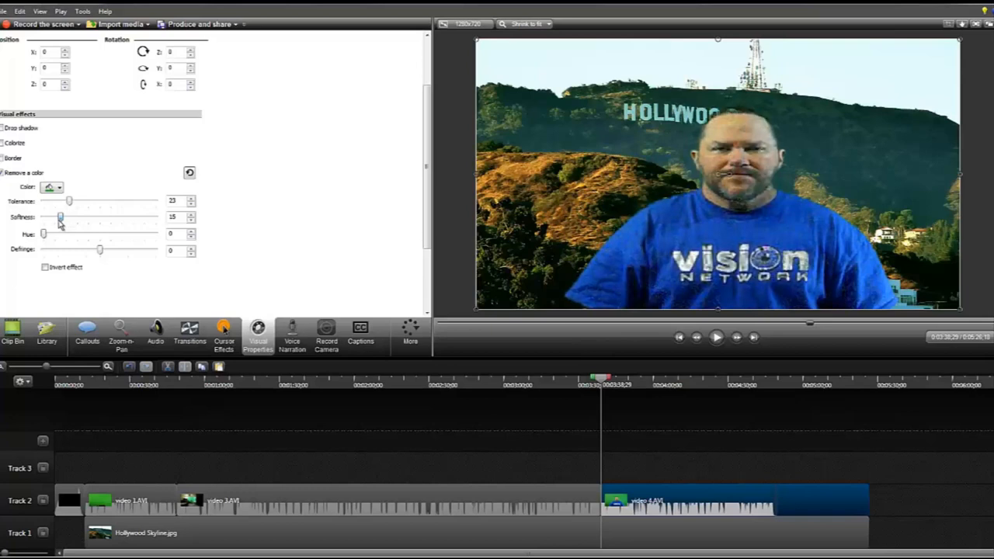
drag(60, 224, 51, 225)
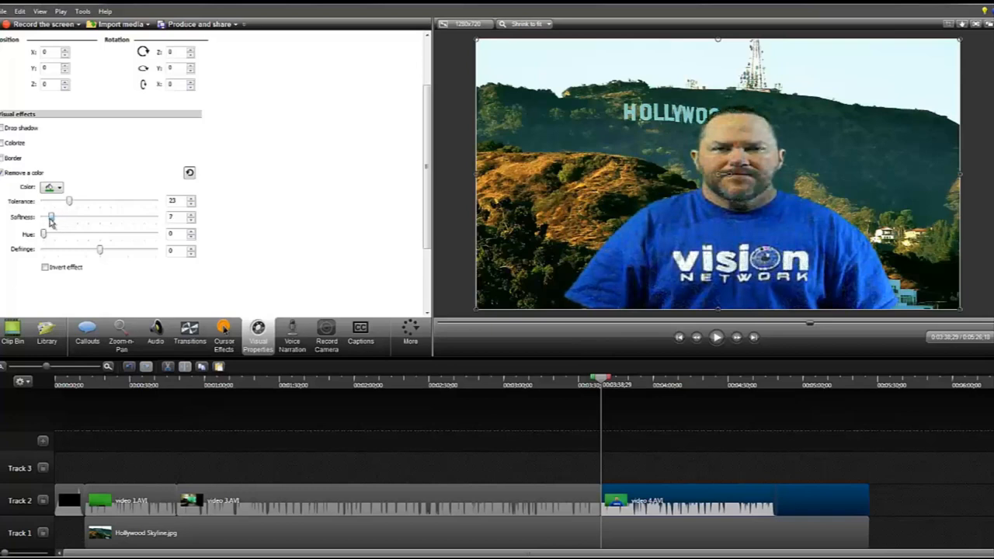
drag(52, 217, 48, 217)
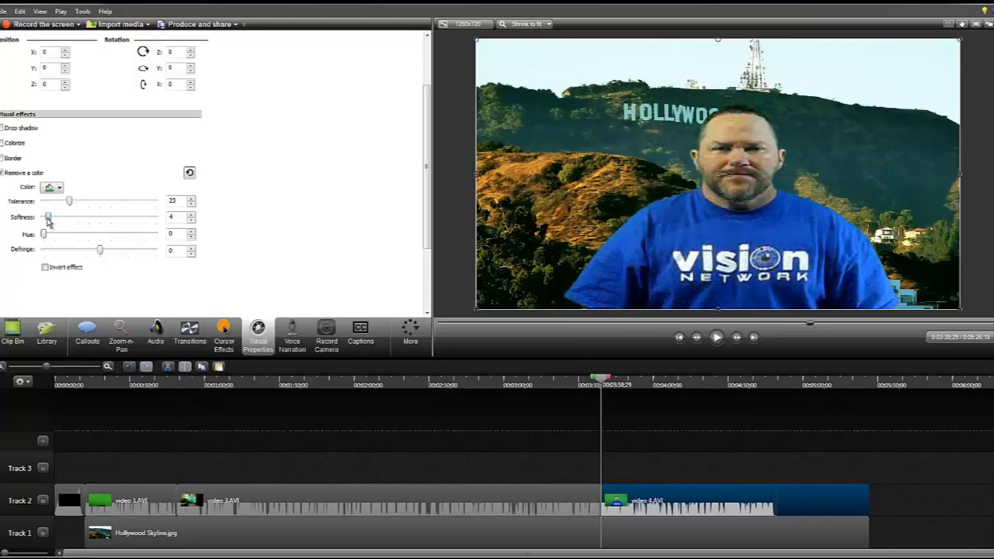
drag(48, 216, 46, 216)
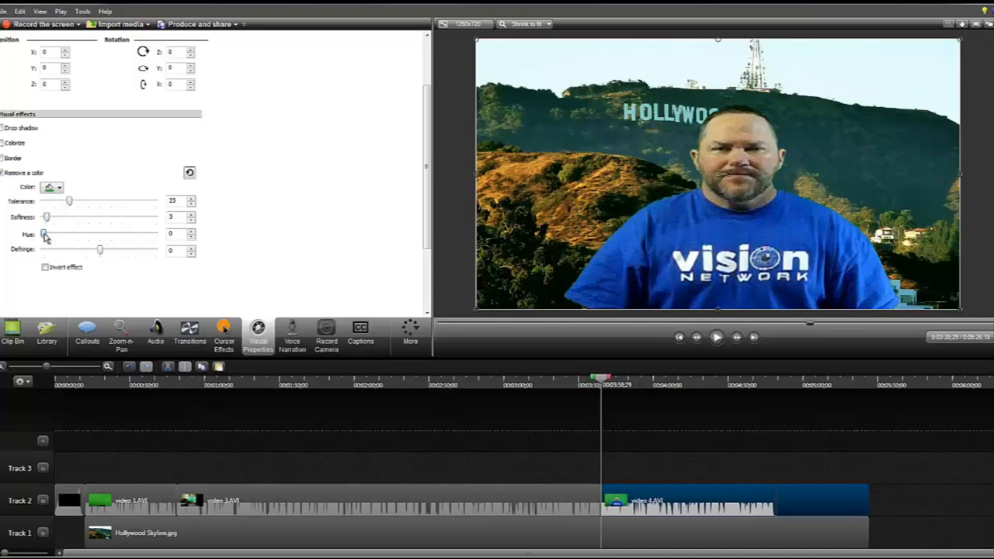
Try a hue shift of 17 and reset it to 0, then set defringe to -16
drag(44, 233, 63, 234)
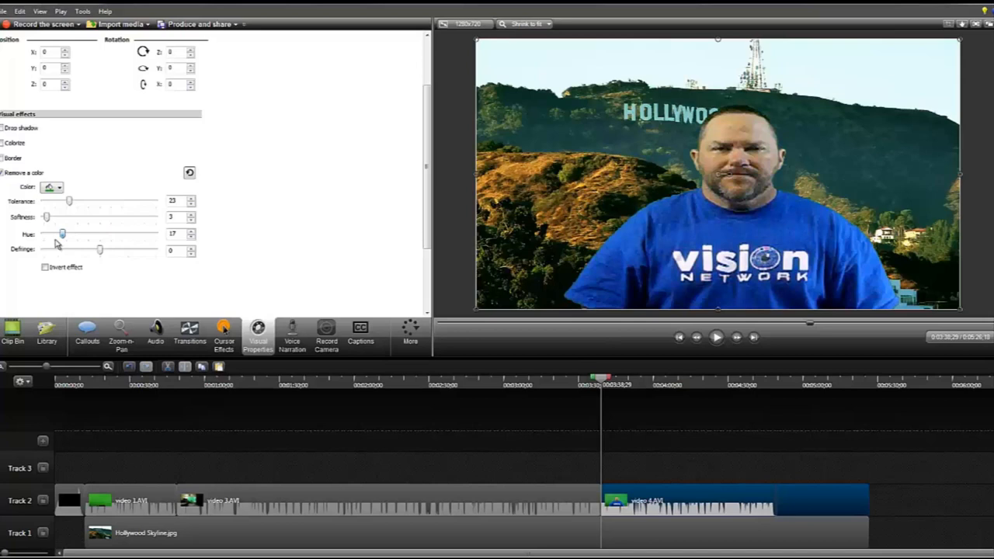
drag(62, 234, 45, 234)
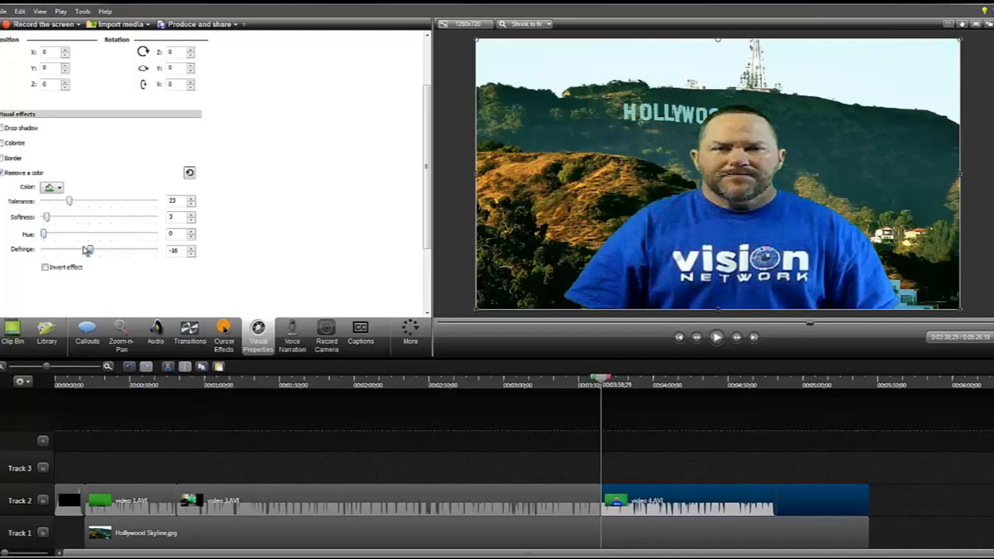
drag(87, 250, 91, 250)
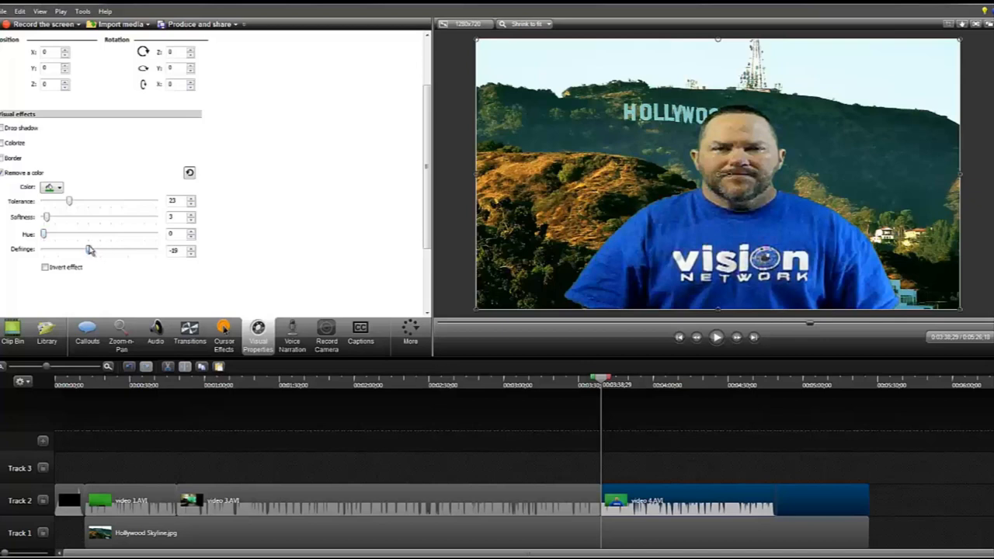
drag(88, 249, 91, 249)
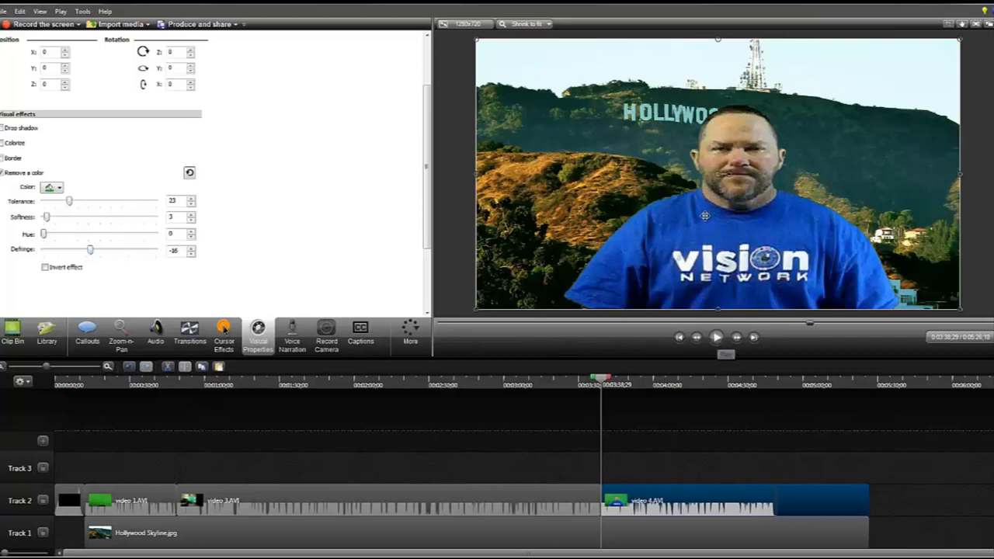
mouse_move(578, 114)
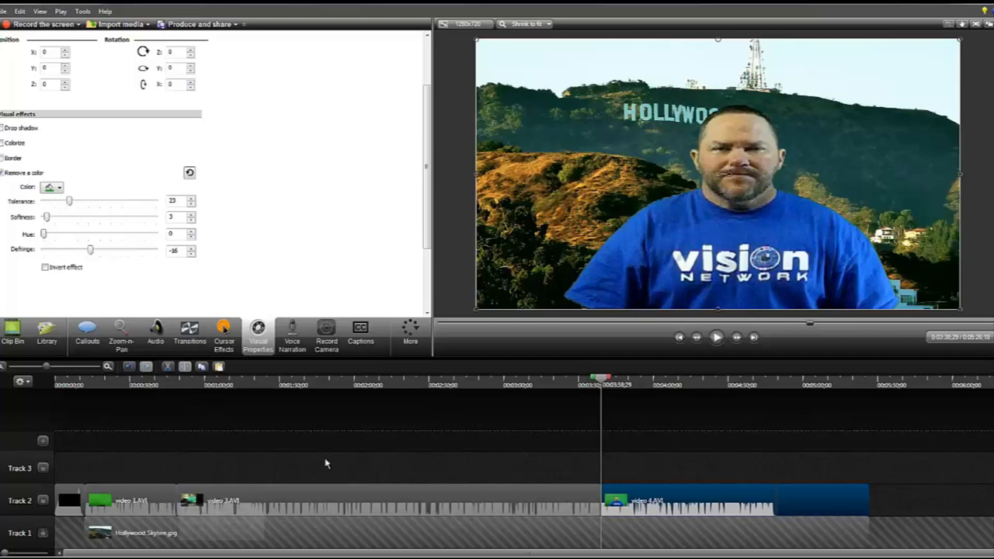
mouse_move(706, 495)
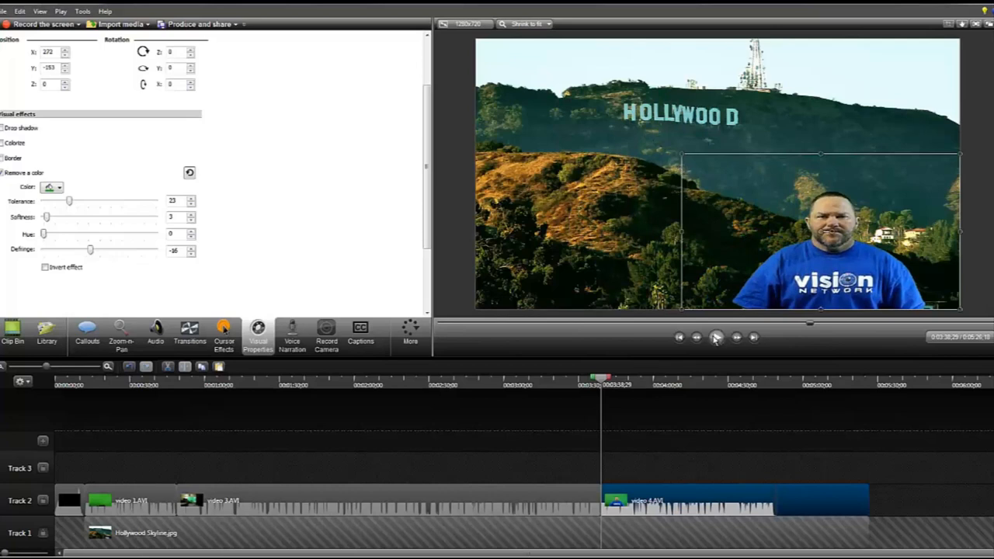
Play and stop the preview of the scaled presenter in the lower right
click(715, 336)
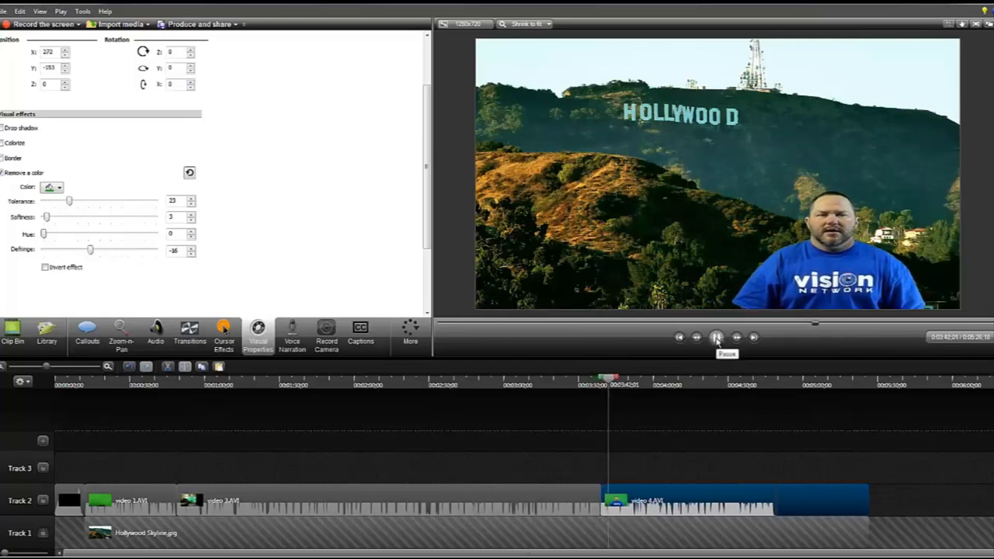
click(716, 337)
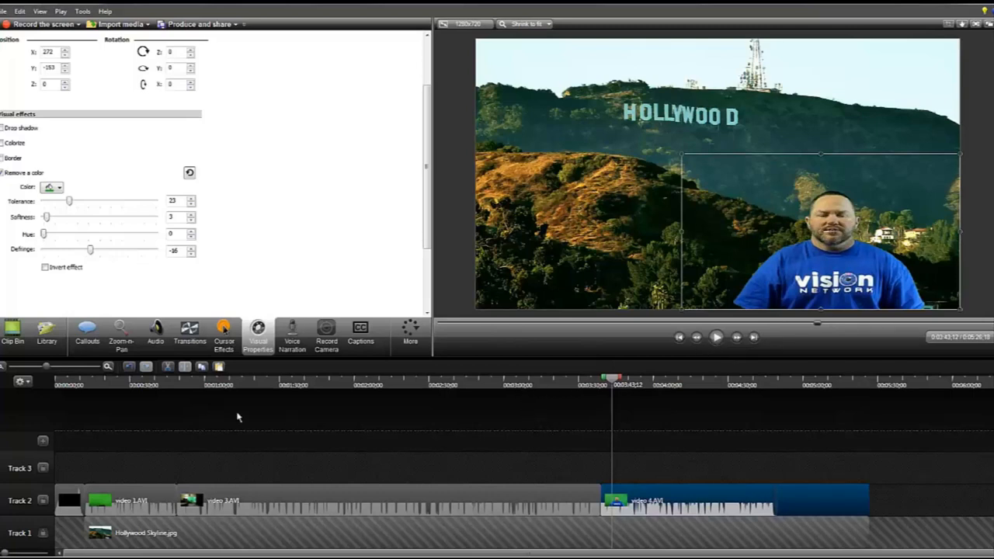
mouse_move(539, 410)
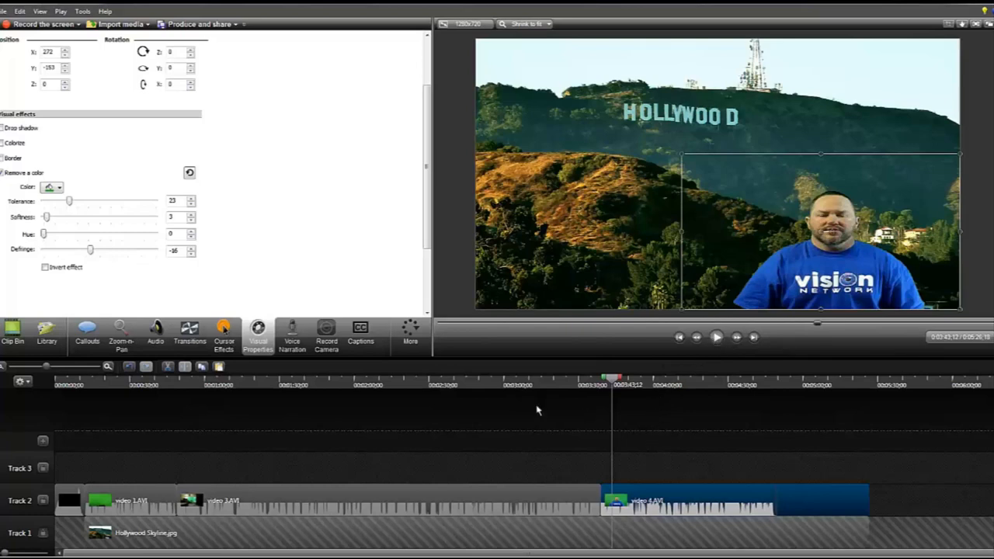
Show the audio options and play the skyline composite to about 4:29
click(155, 334)
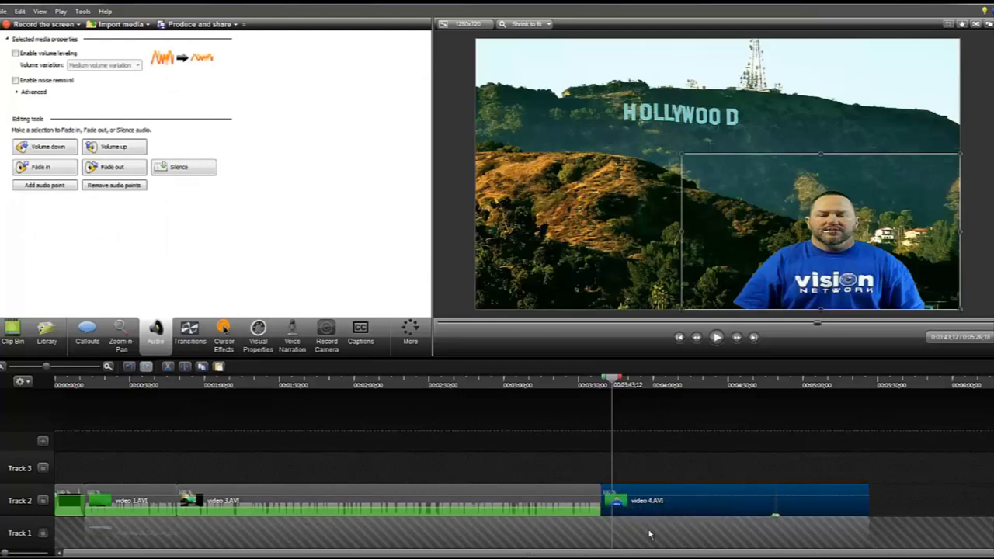
click(716, 336)
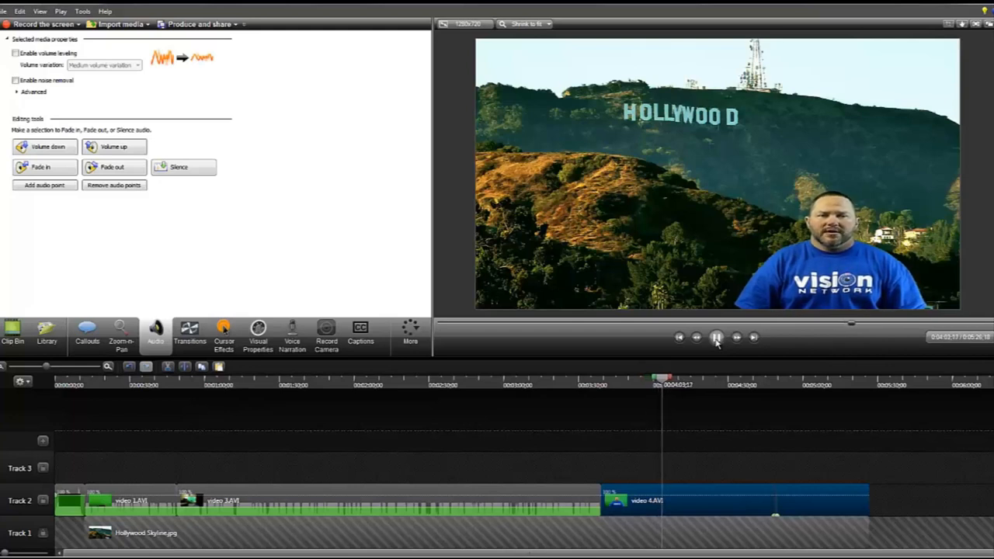
click(716, 336)
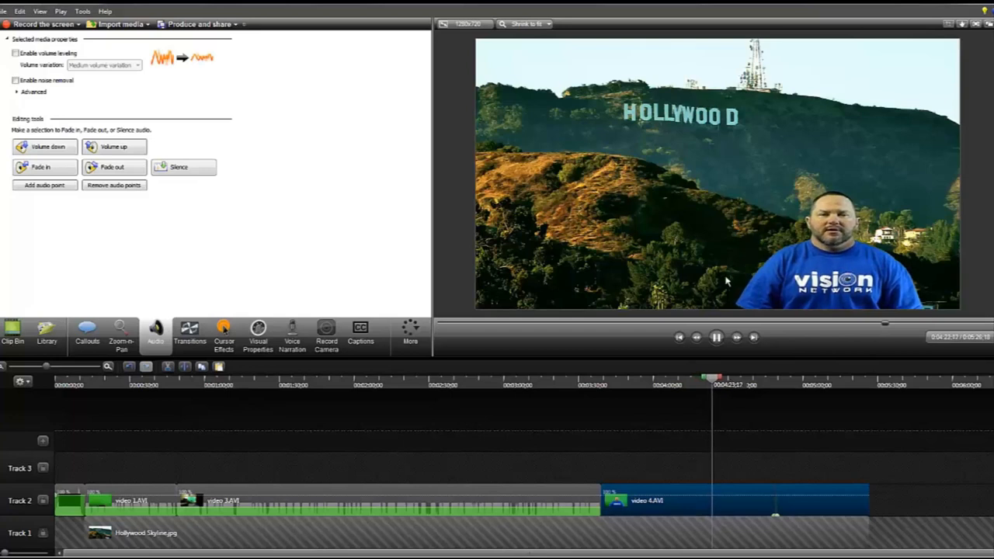
click(715, 337)
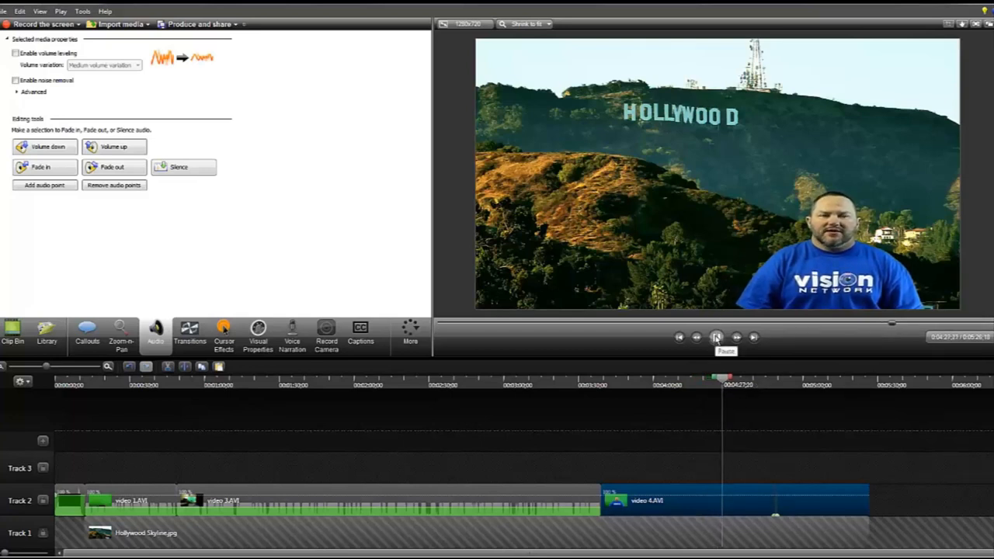
click(715, 336)
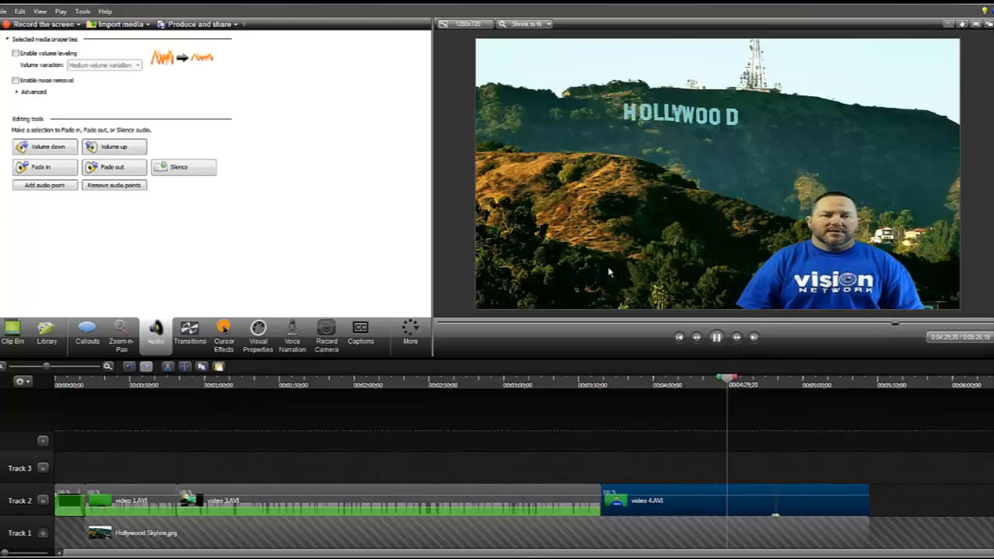
Import Vision Badge Transparent Background from VISION NETWORK > BRANDING KIT > Vision Branding Kit V4 > Vision Badge
click(12, 334)
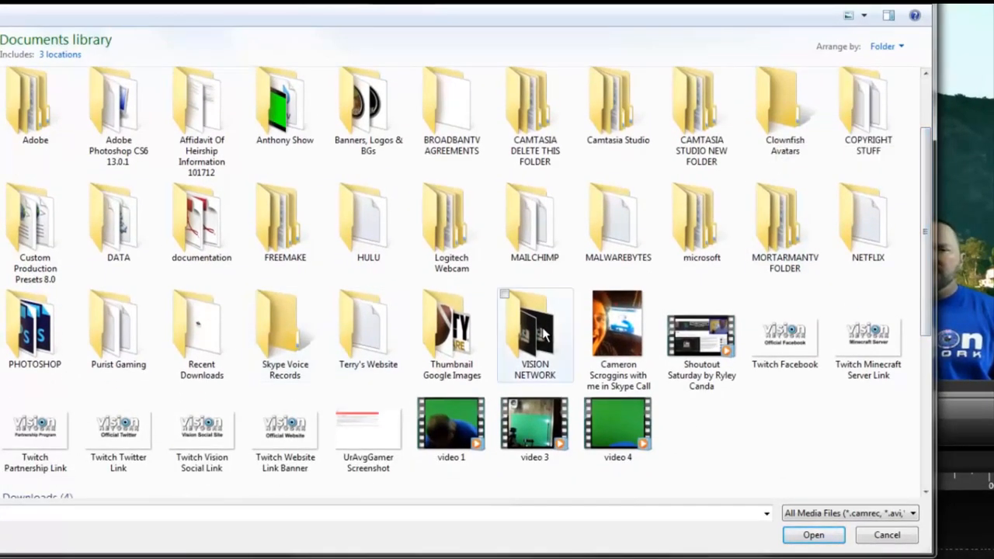
double_click(534, 326)
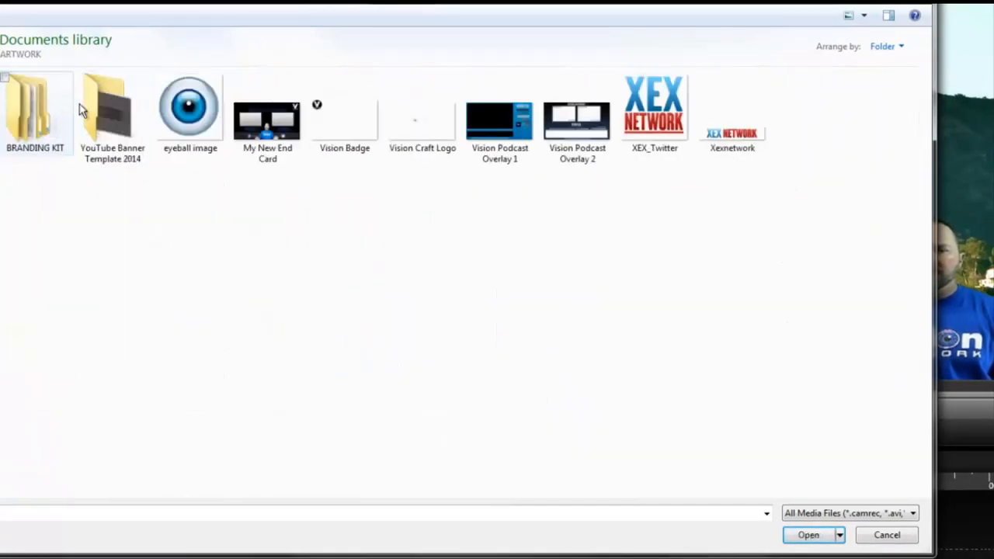
double_click(35, 109)
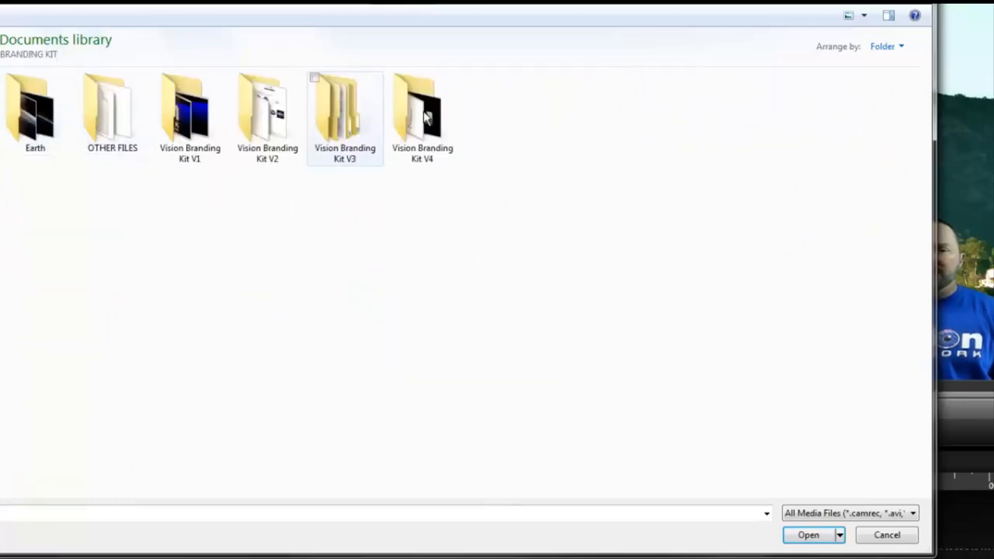
double_click(421, 112)
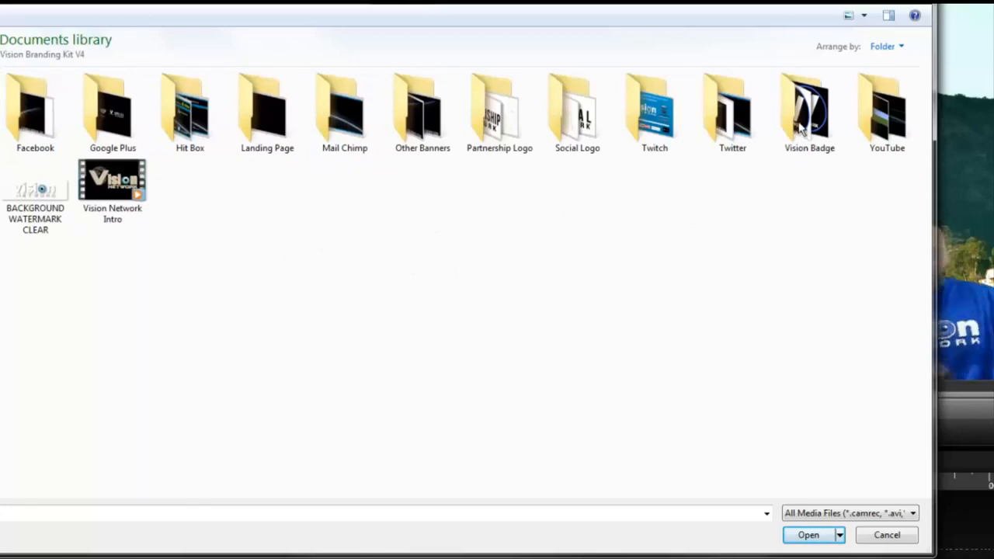
double_click(809, 109)
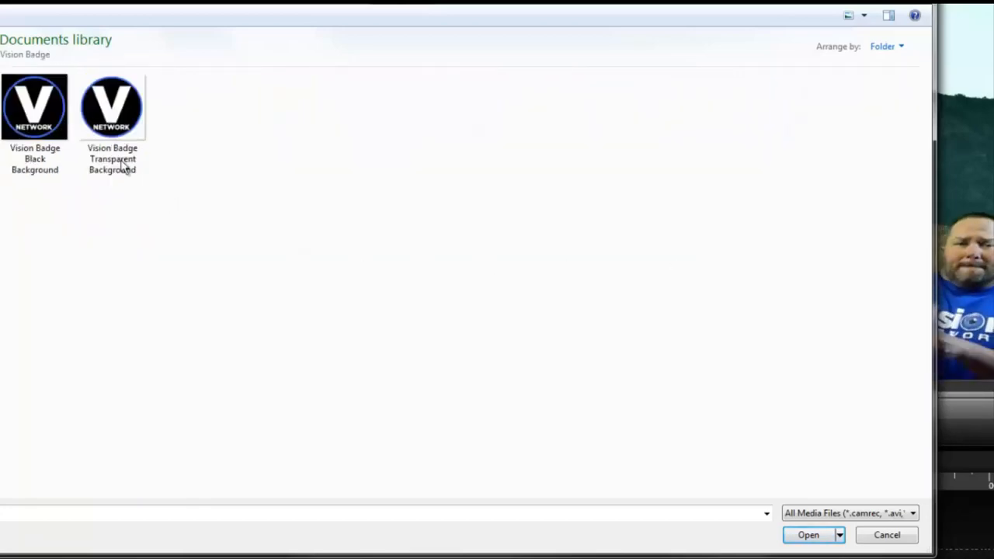
click(112, 106)
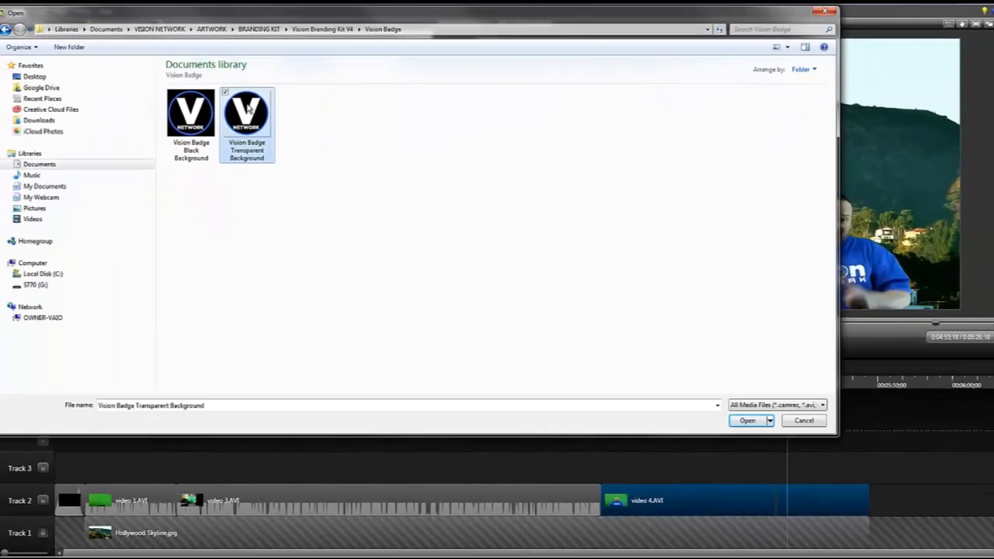
click(746, 420)
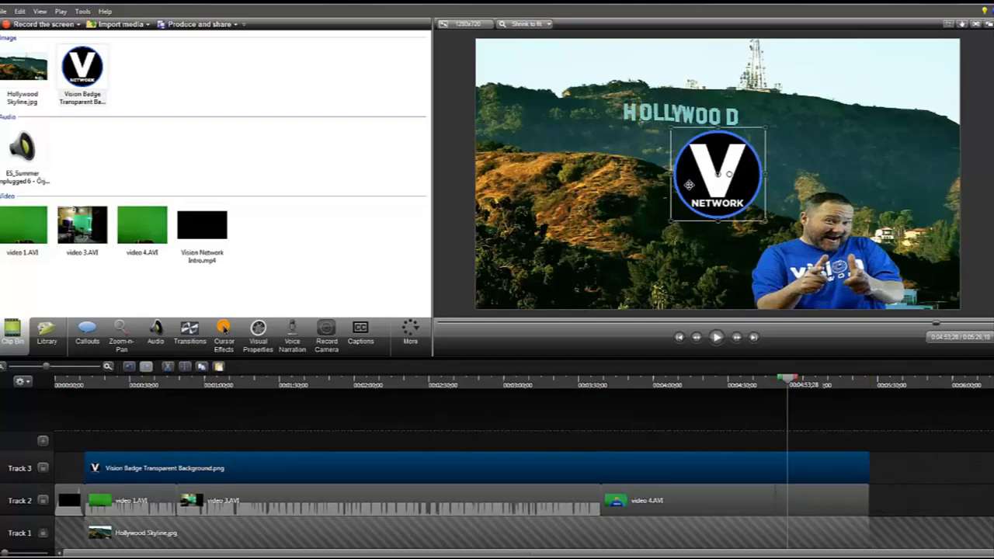
Move the Vision Badge down and left, shrinking it into the lower-left corner
drag(717, 175, 586, 240)
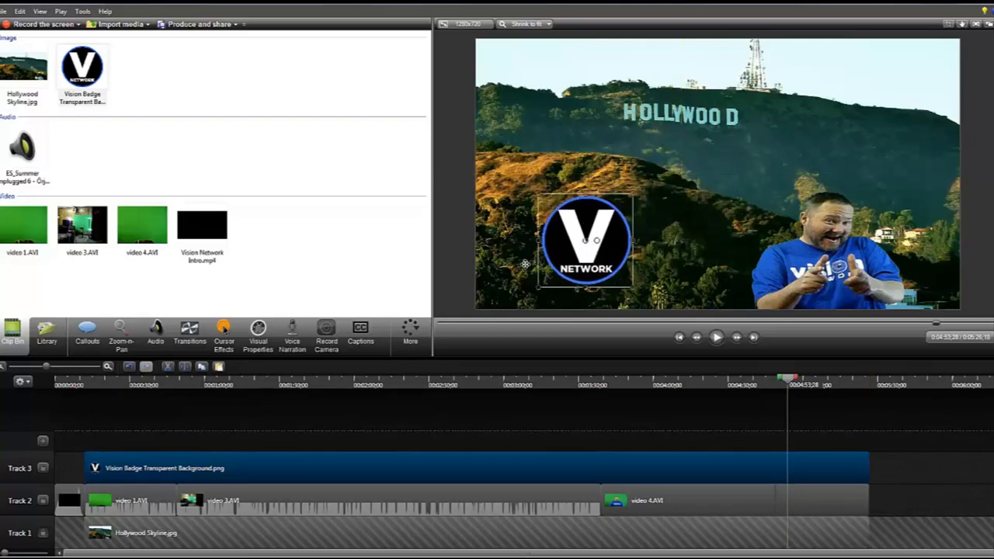
drag(586, 241, 524, 264)
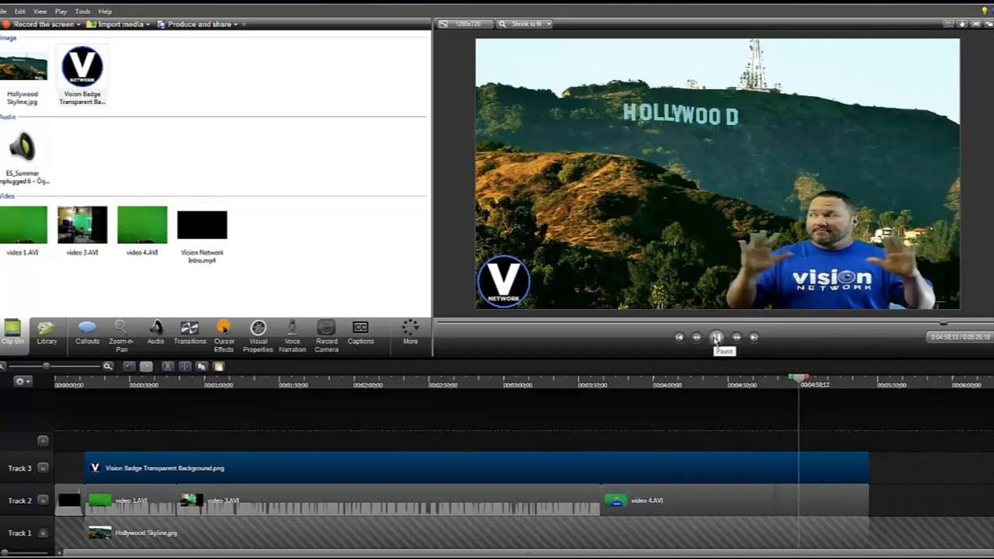
click(715, 336)
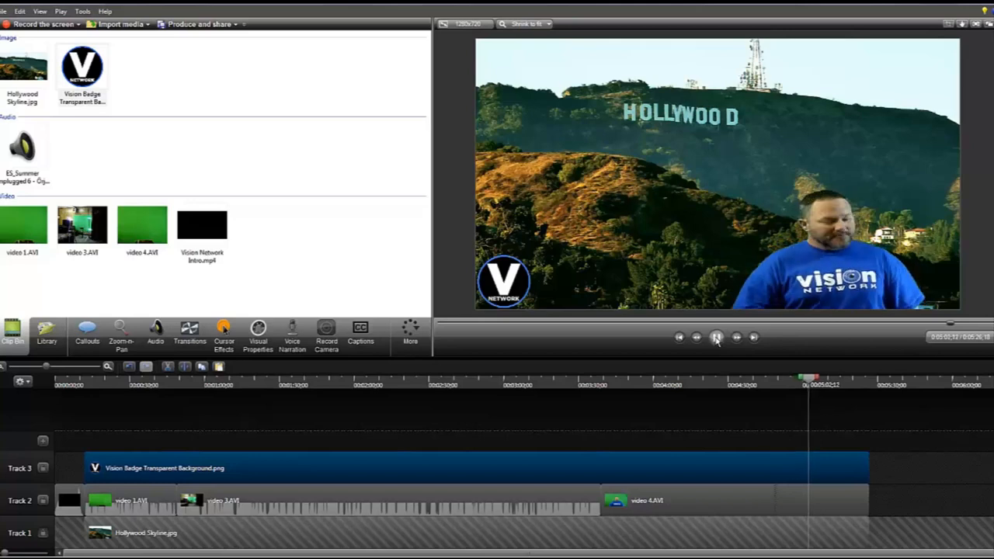
click(715, 336)
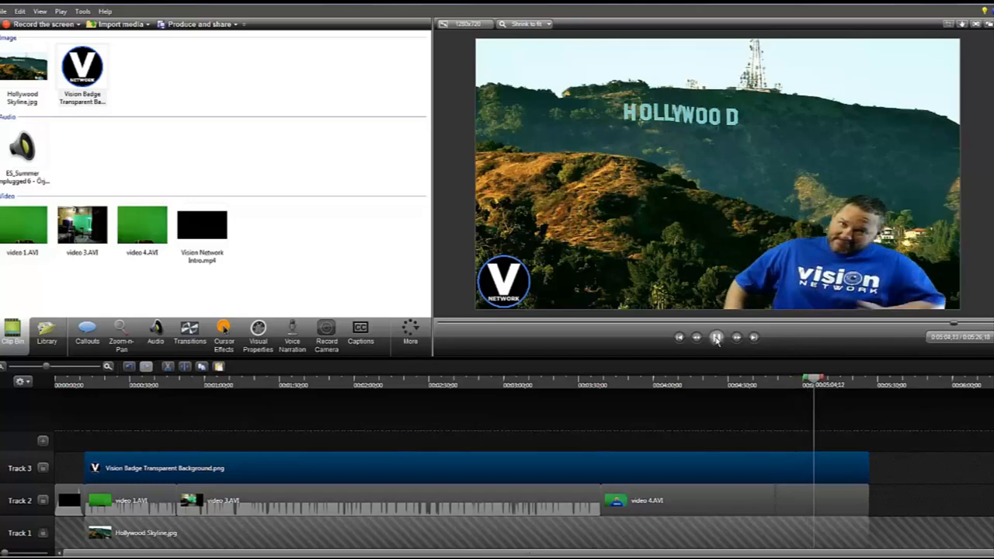
click(716, 336)
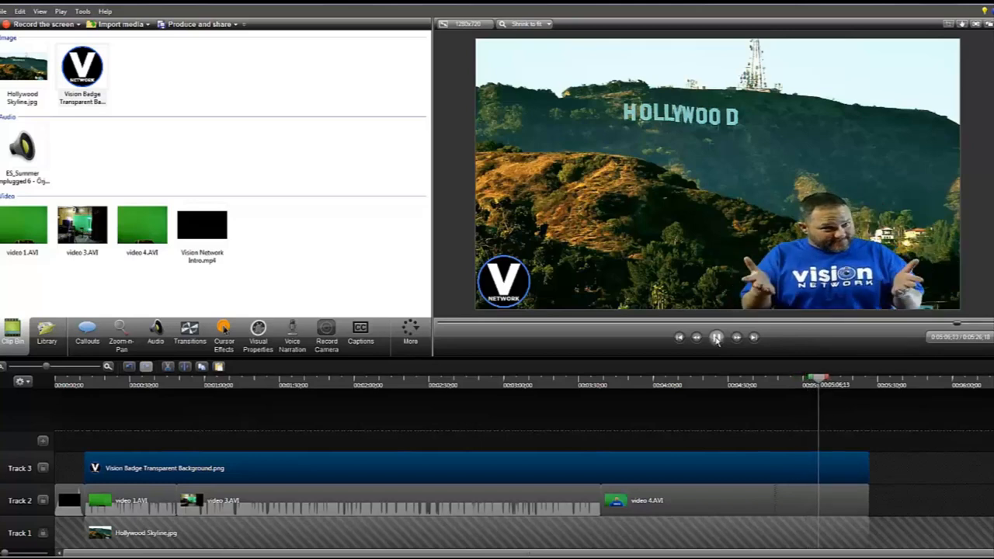